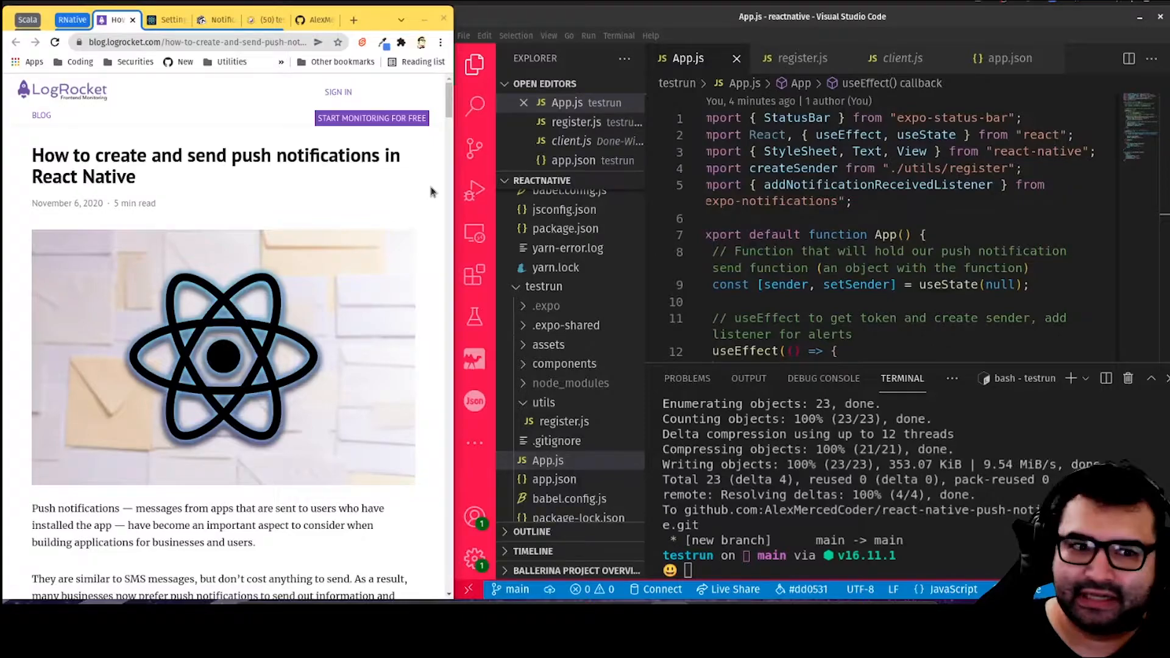
# Scroll the LogRocket article down to the 'What are push notifications?' section
pyautogui.scroll(-3)
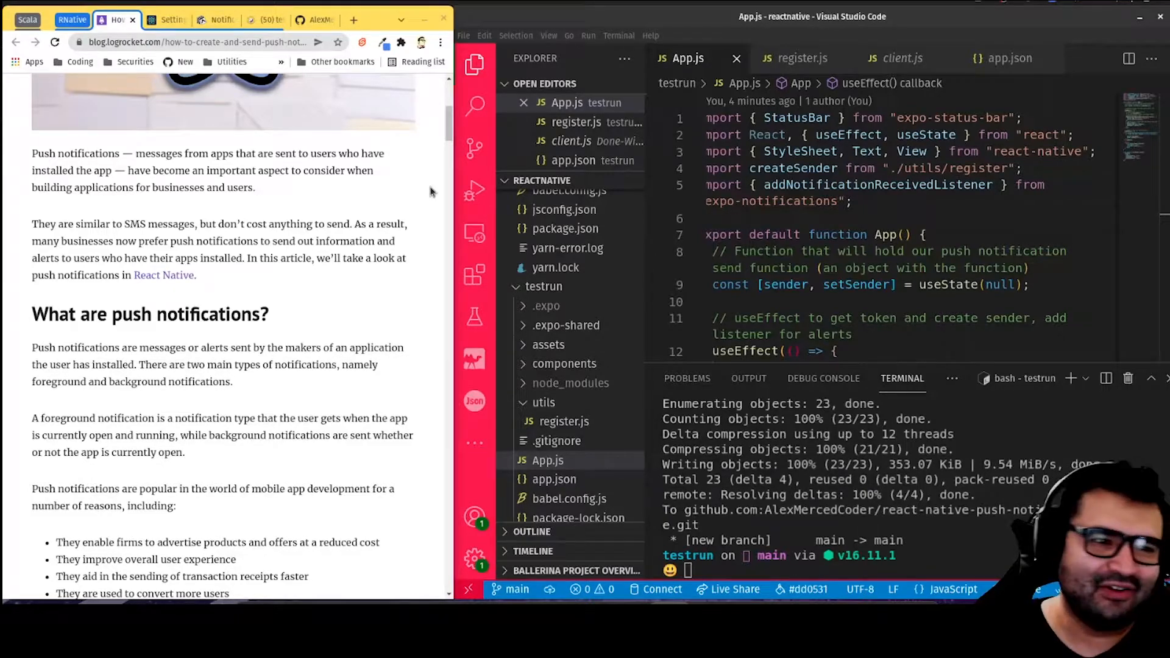
pyautogui.moveTo(409, 203)
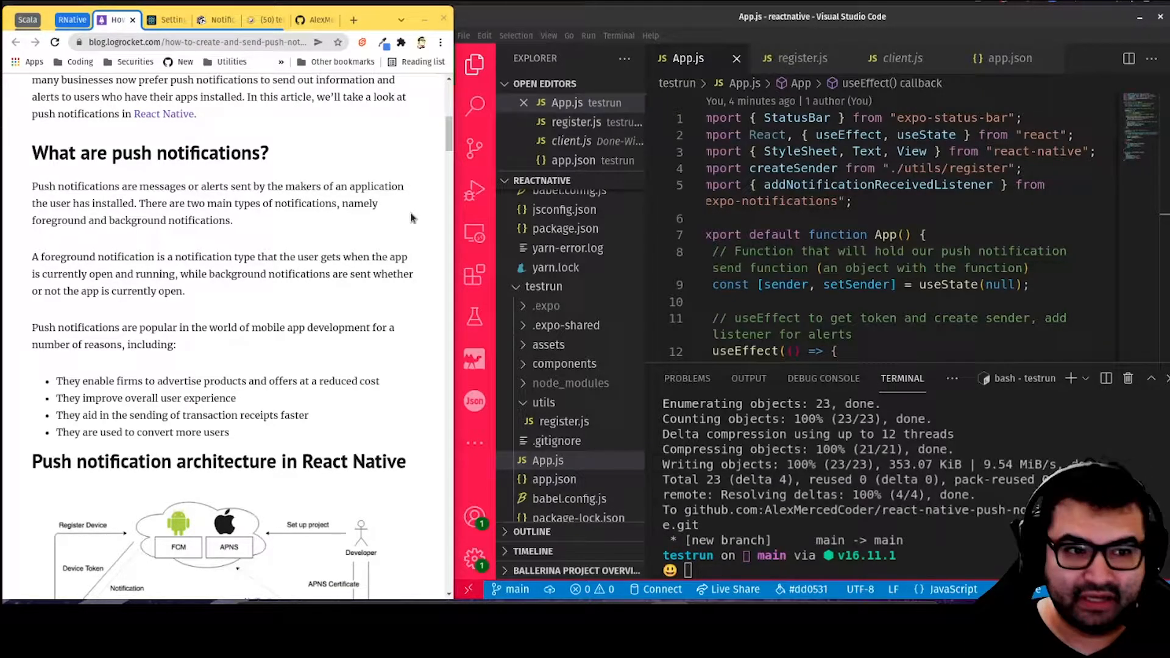
pyautogui.scroll(-3)
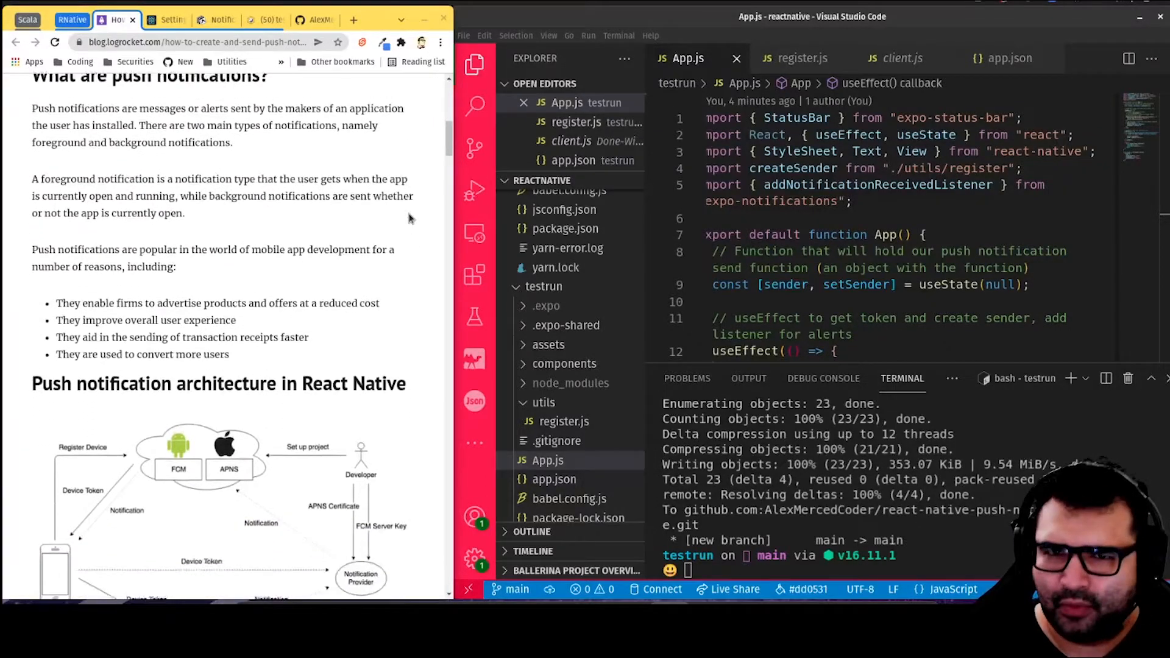
# Scroll past the architecture diagram to the list including Expo Push Notification service
pyautogui.scroll(-3)
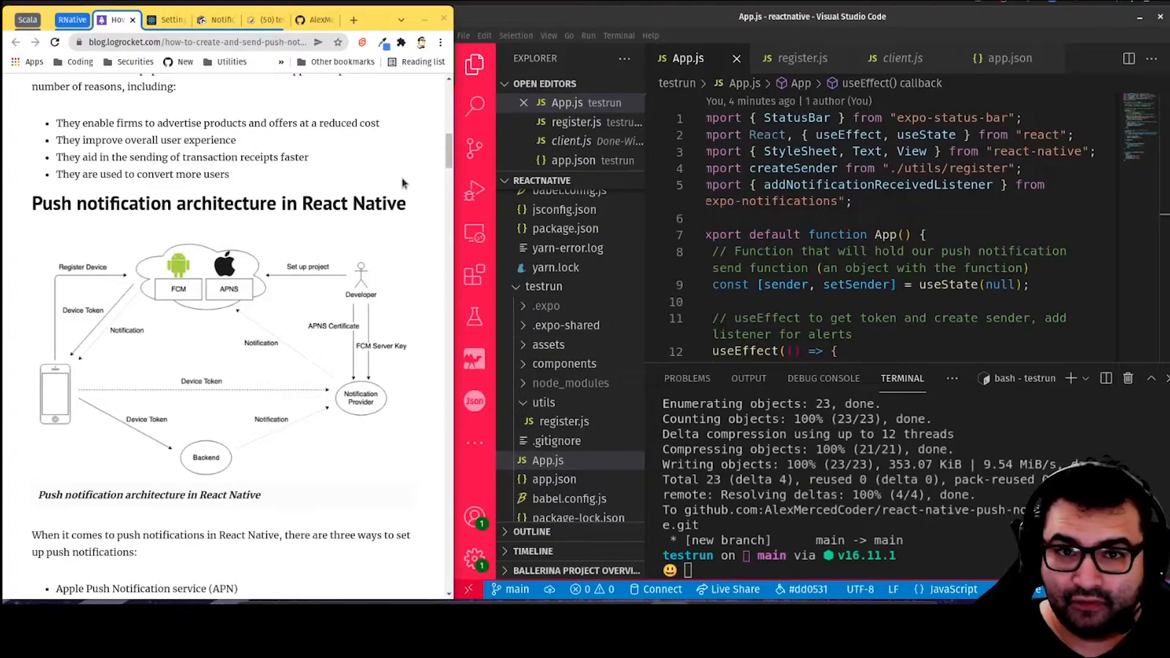
pyautogui.moveTo(196, 294)
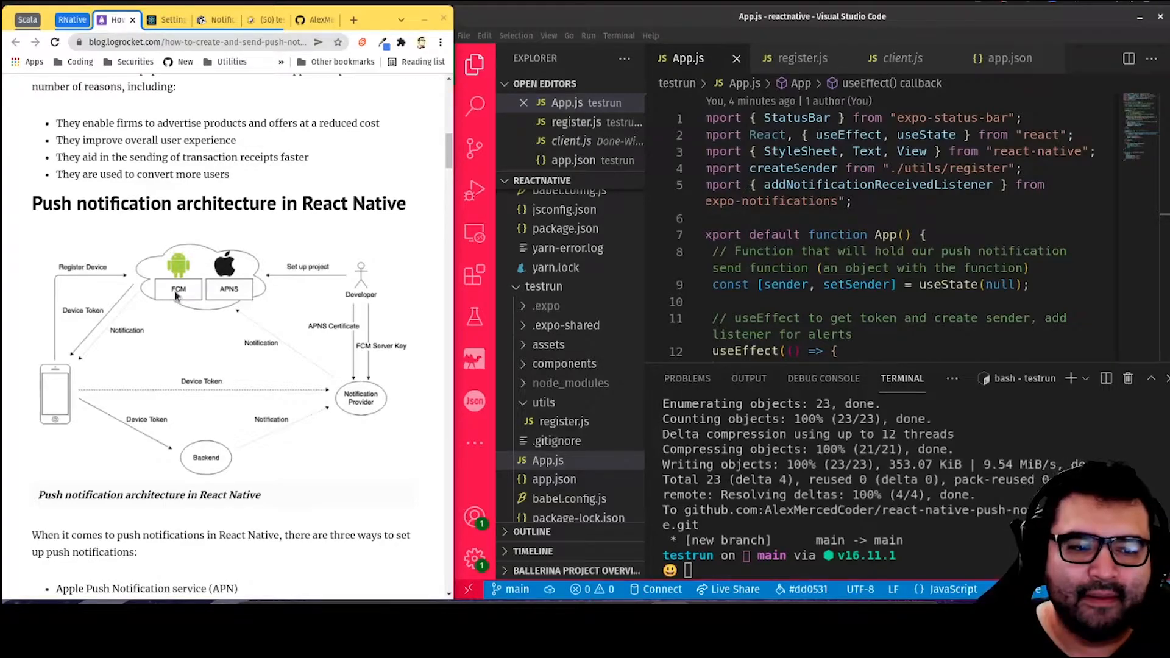
pyautogui.scroll(-3)
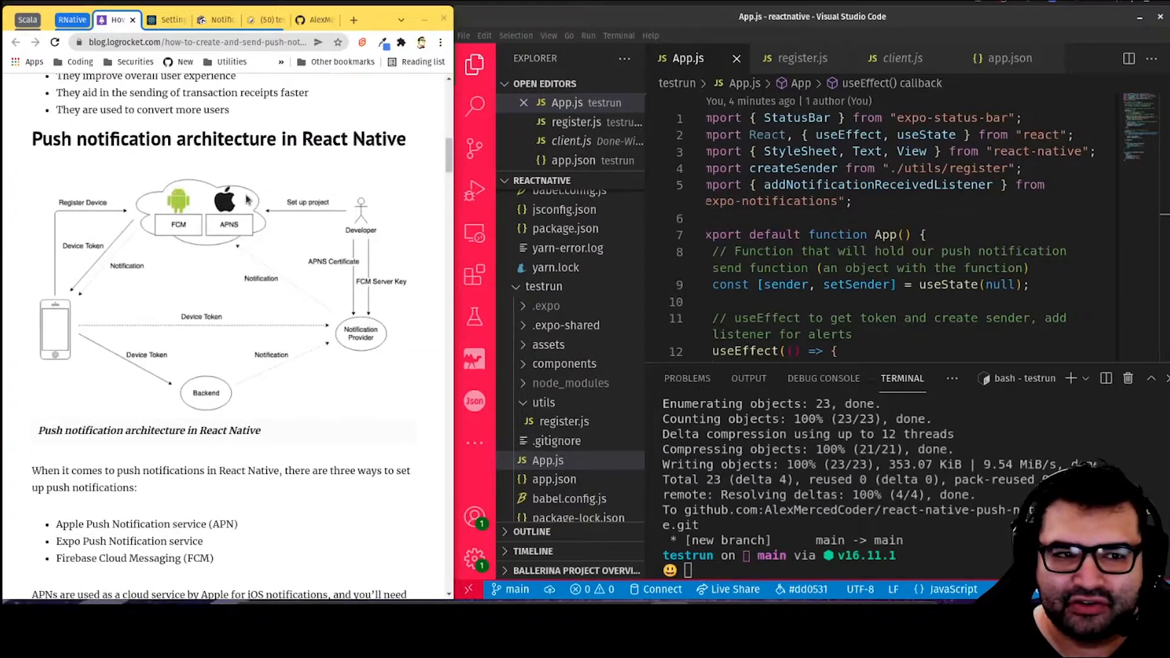
pyautogui.moveTo(224, 239)
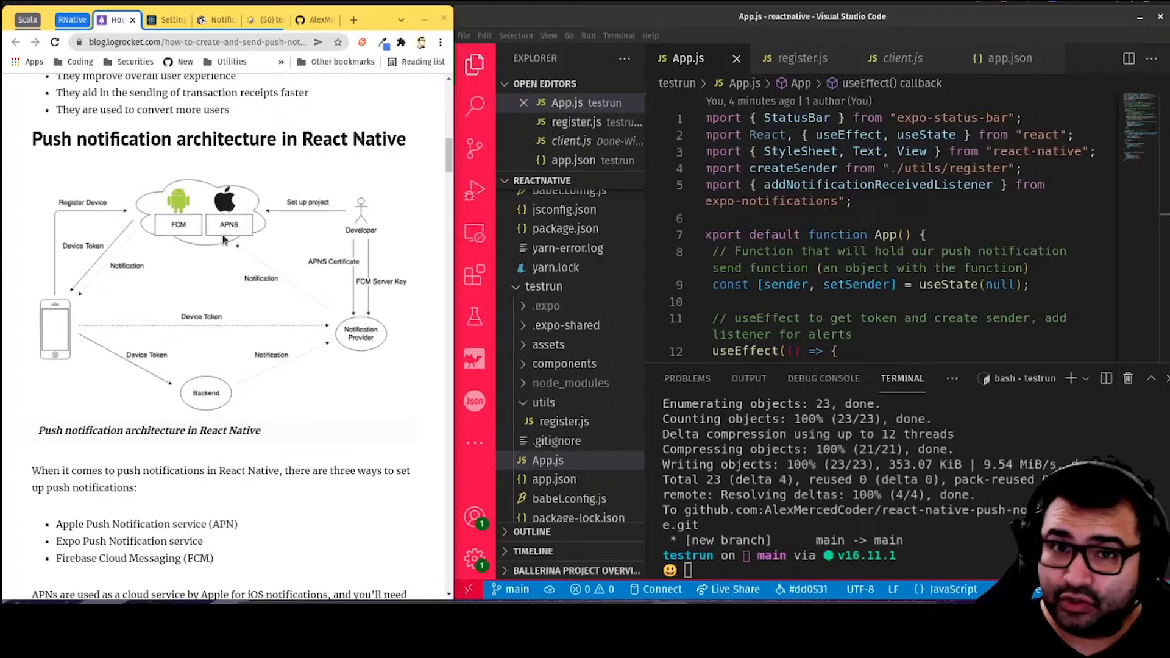
pyautogui.moveTo(89, 330)
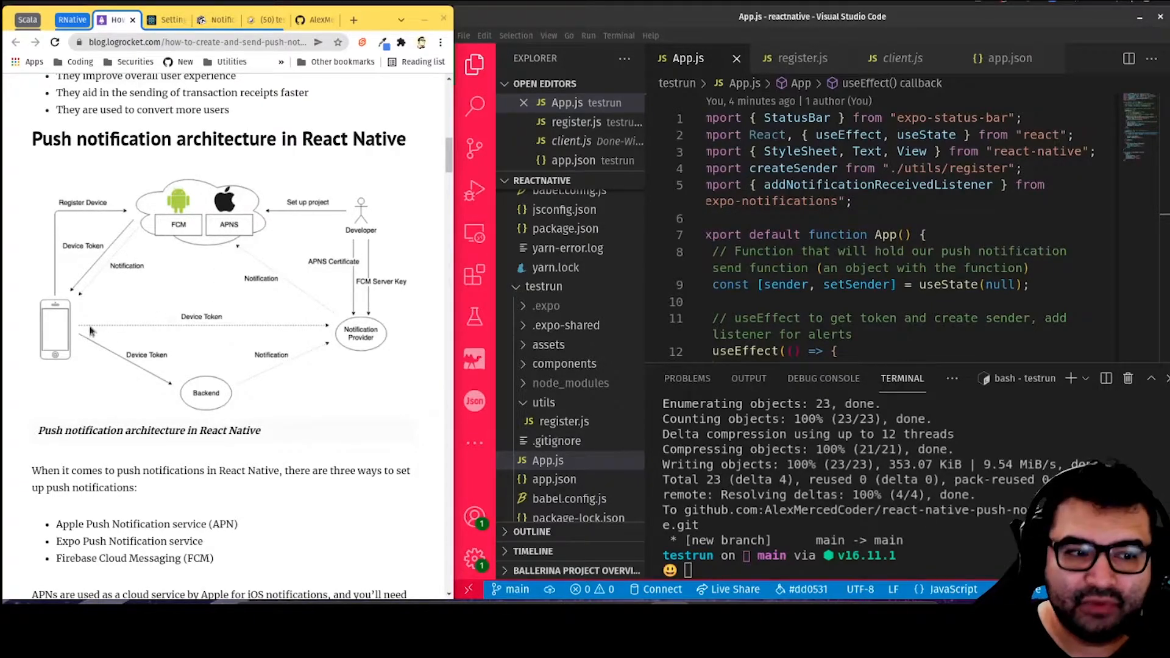
pyautogui.moveTo(145, 347)
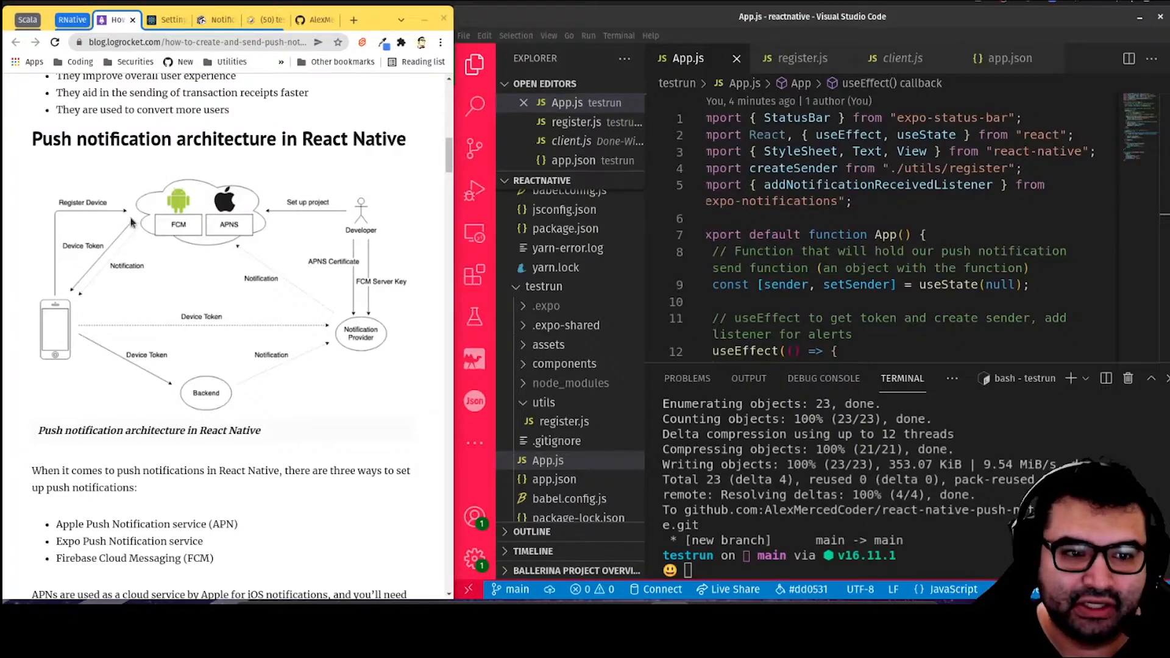
pyautogui.moveTo(66, 313)
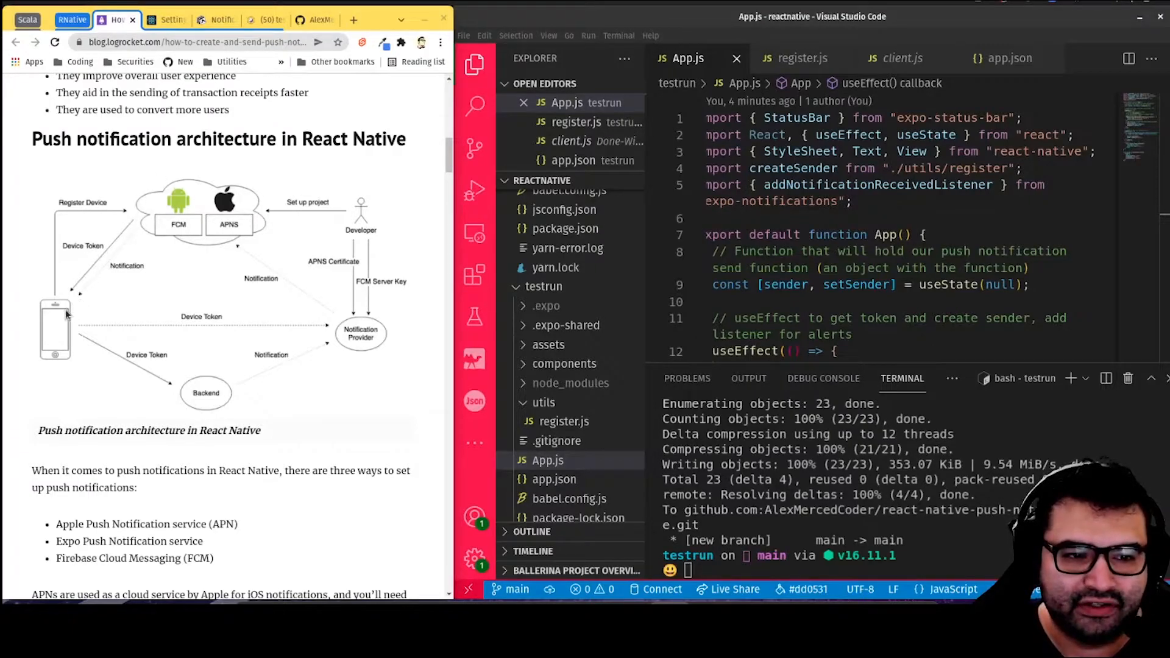
pyautogui.moveTo(101, 277)
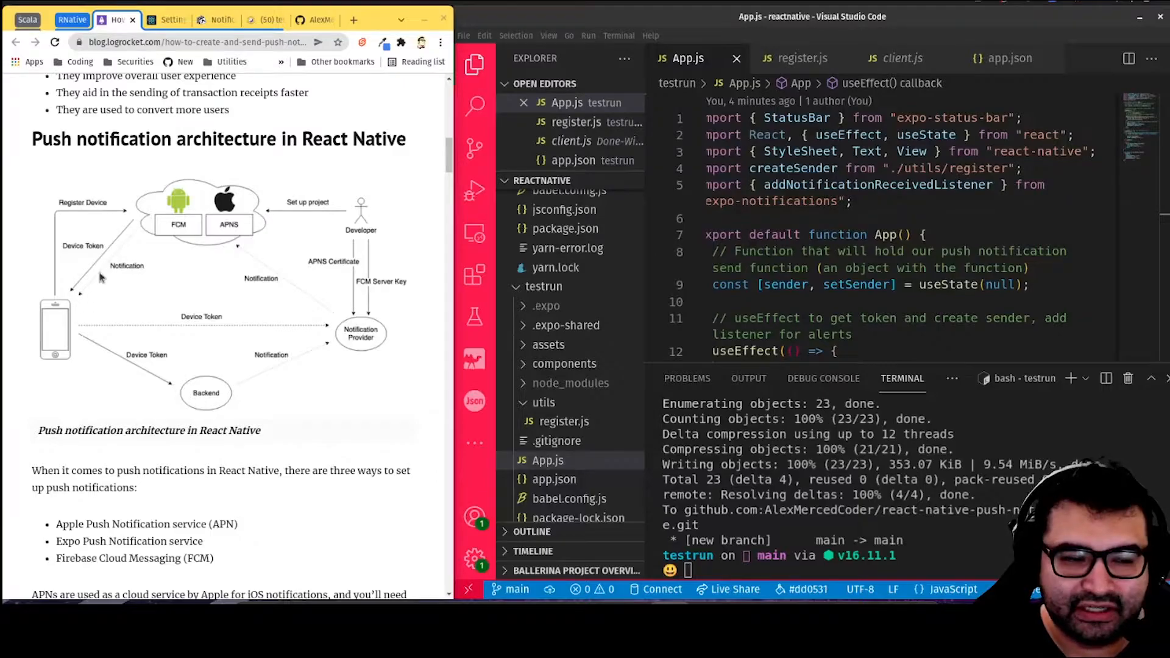
pyautogui.moveTo(74, 311)
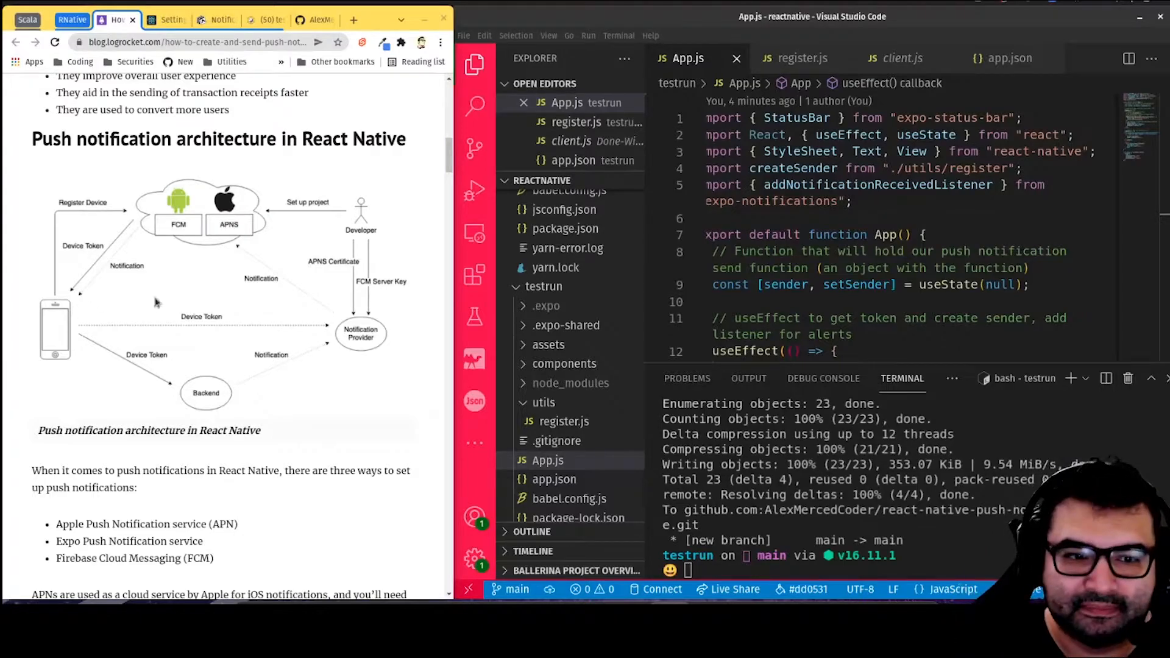
pyautogui.moveTo(95, 272)
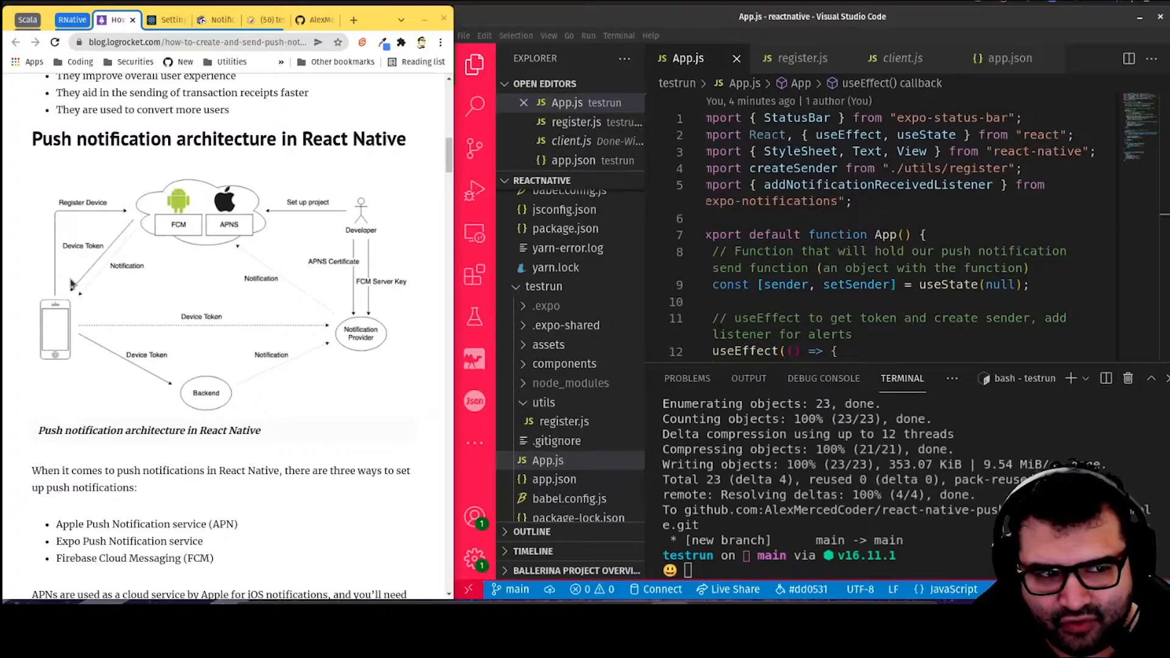
pyautogui.moveTo(94, 187)
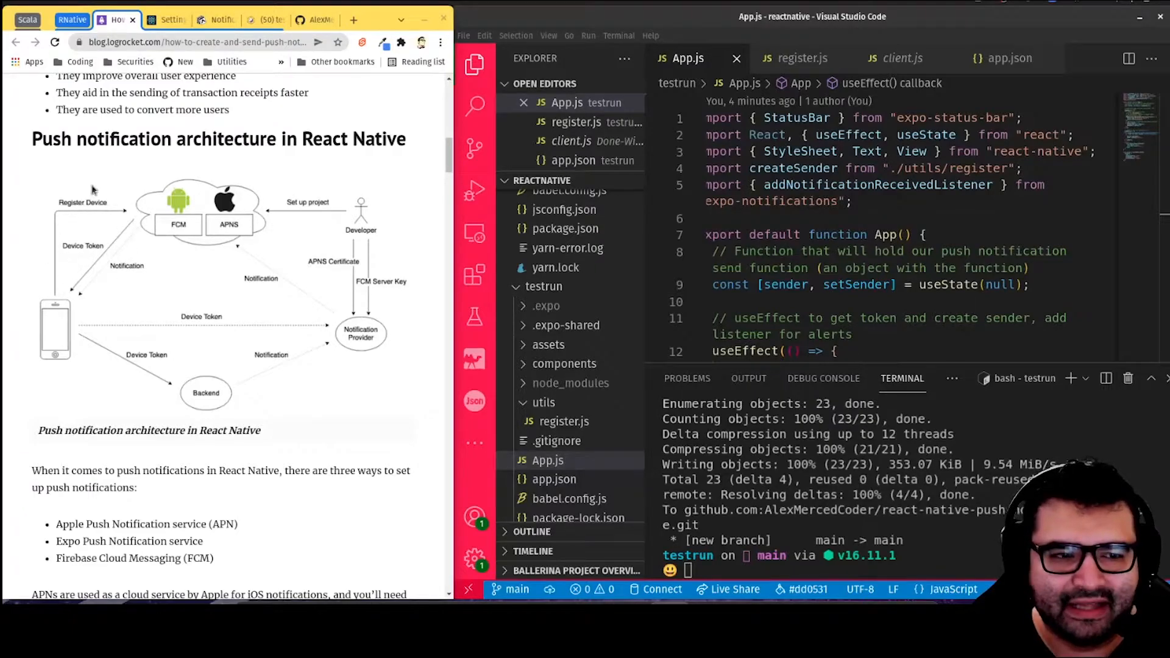
pyautogui.moveTo(282, 215)
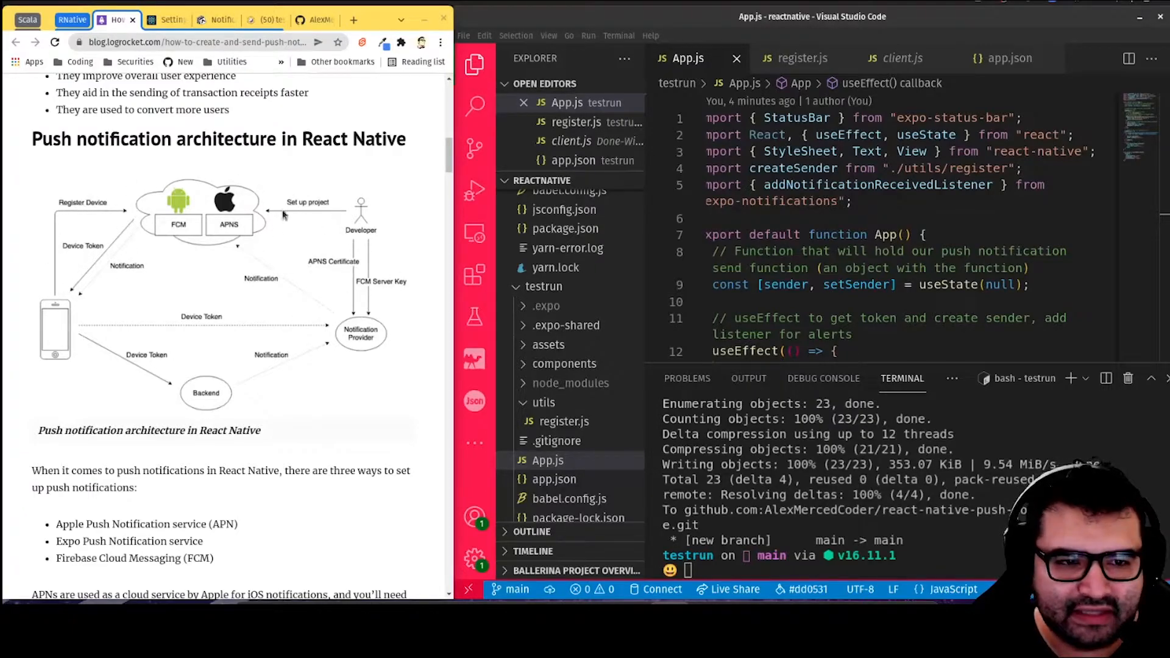
pyautogui.moveTo(291, 378)
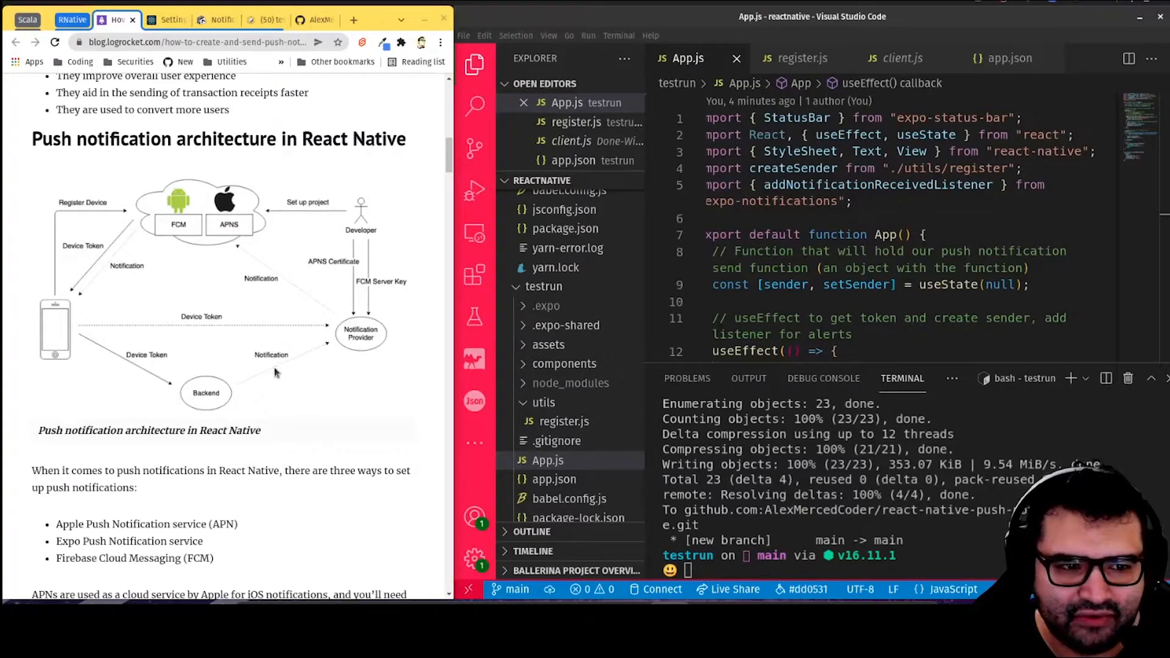
pyautogui.moveTo(231, 344)
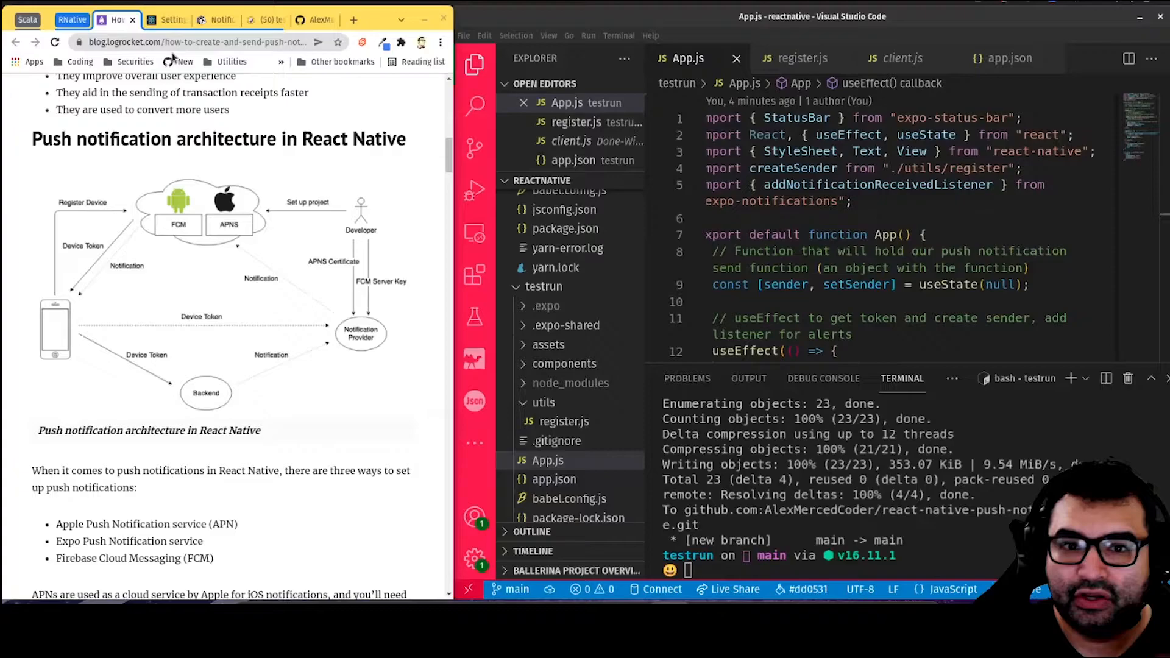
pyautogui.scroll(-3)
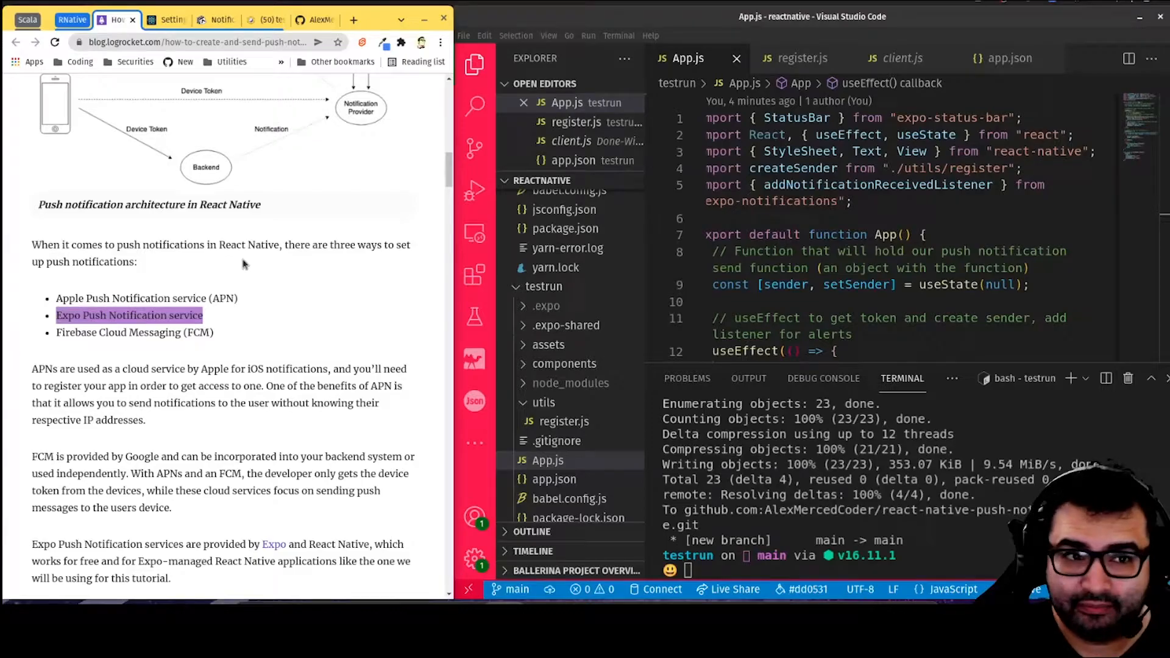
# View the reactnative.dev setup docs down to the Expo CLI Quickstart npm install and expo init commands
pyautogui.click(166, 20)
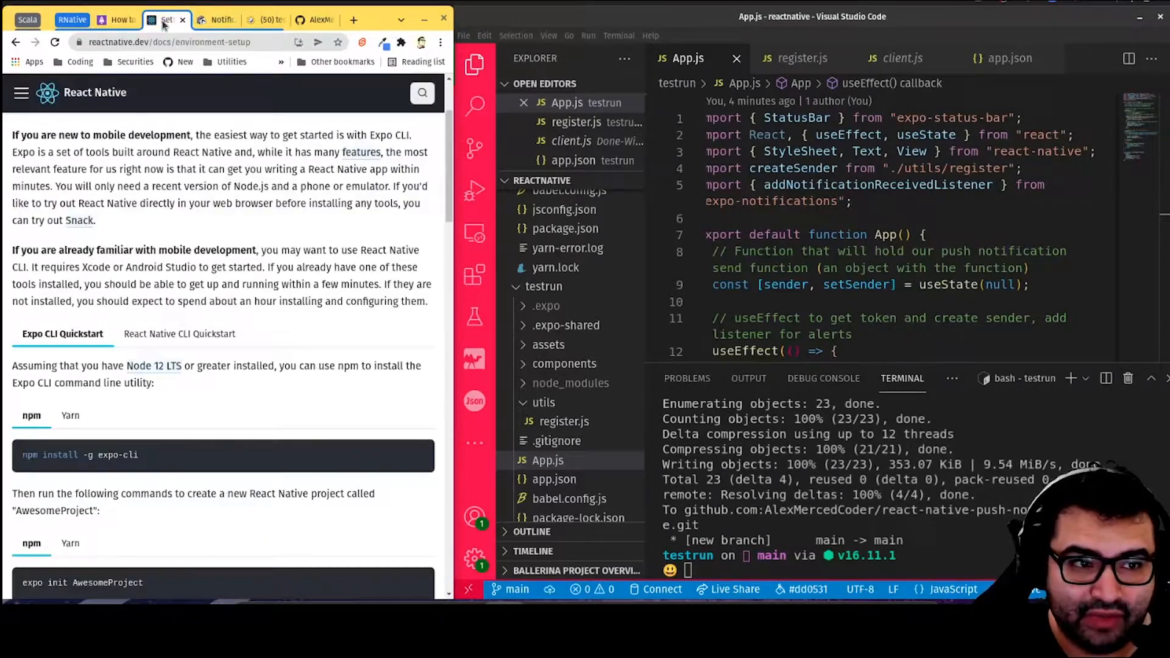
pyautogui.scroll(-3)
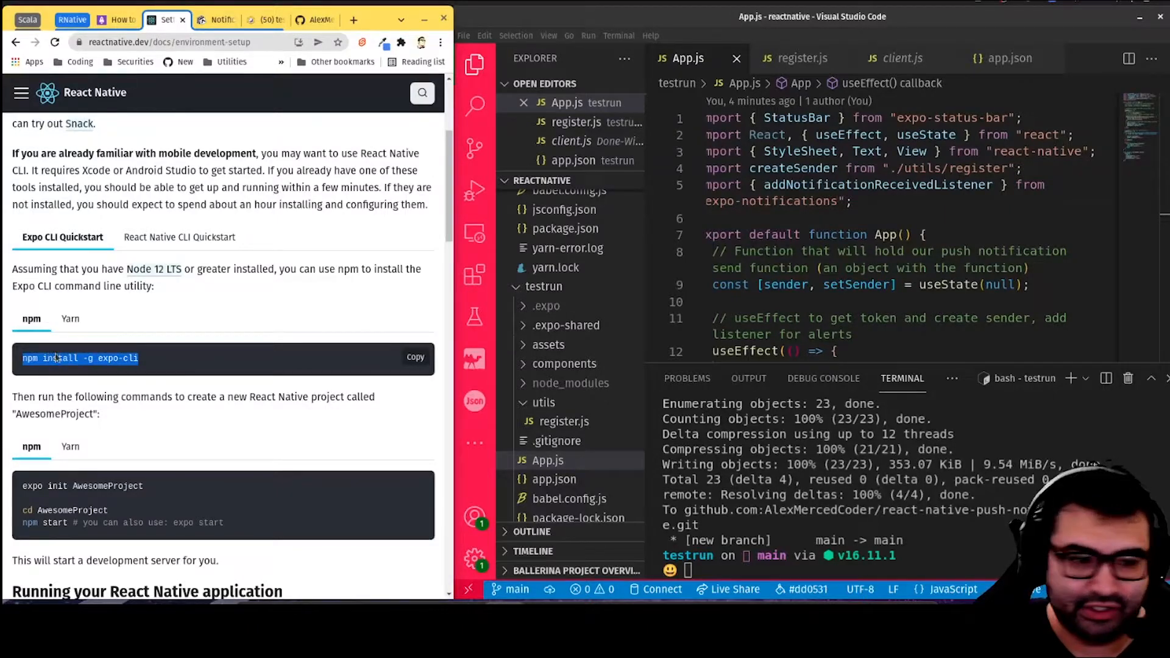
pyautogui.scroll(-3)
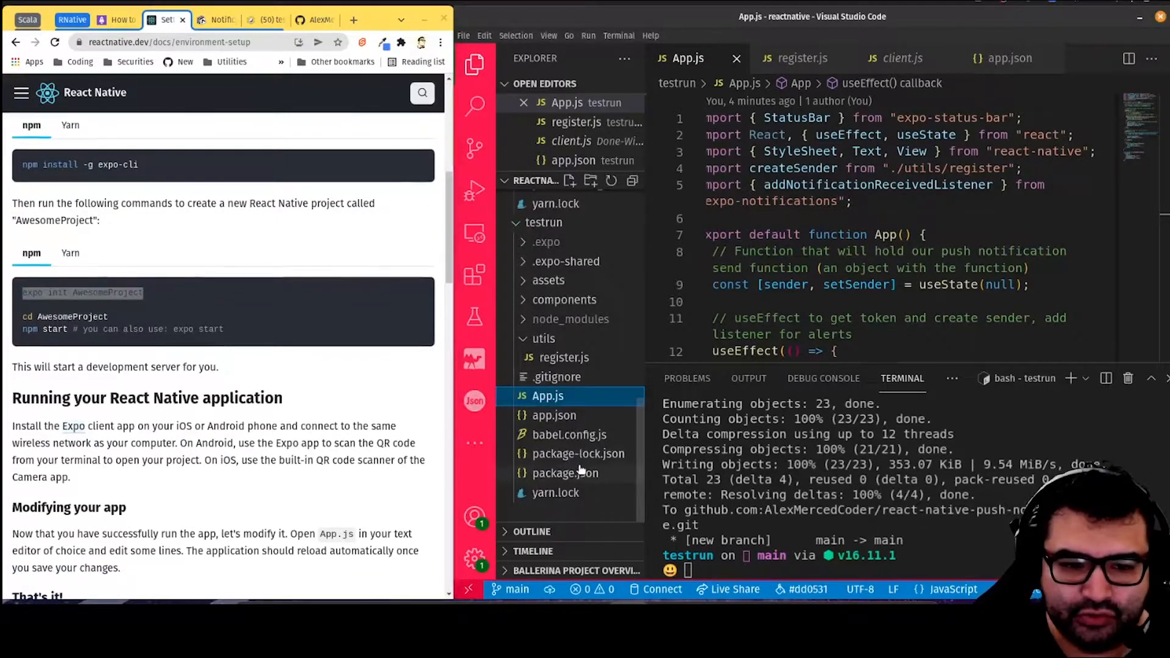
# Review package.json's Expo scripts and the expo-permissions dependency, then view the GitHub repository
pyautogui.click(564, 473)
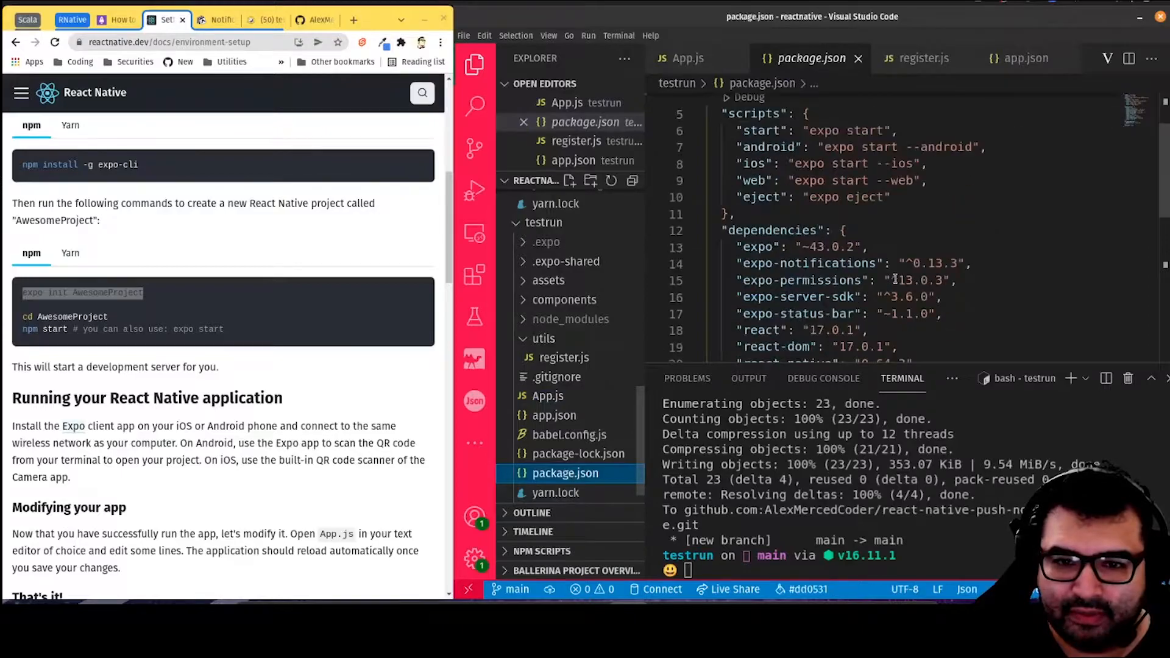
pyautogui.scroll(-3)
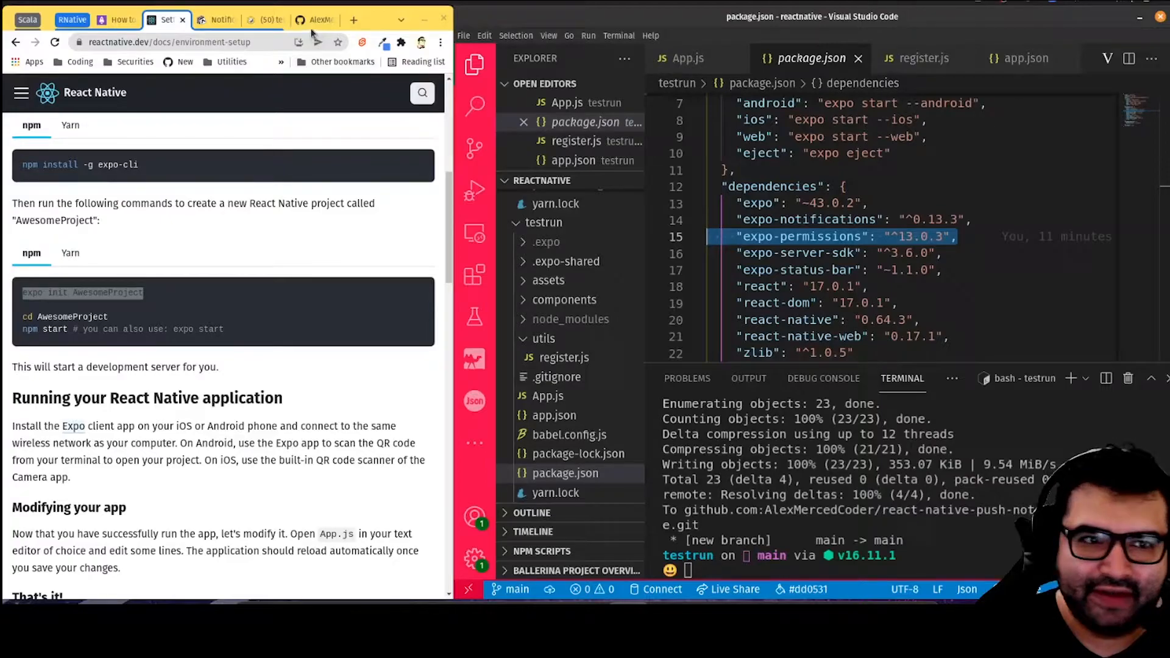
pyautogui.click(313, 20)
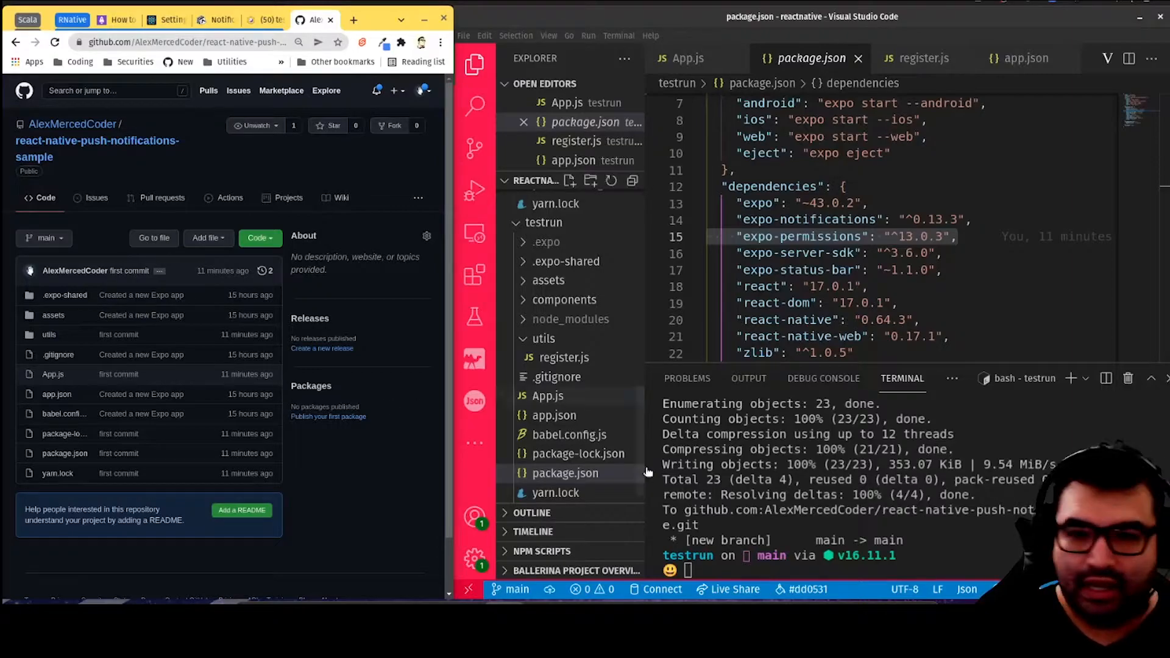
# View utils/register.js and select the whole registerForPushNotifications function
pyautogui.click(923, 58)
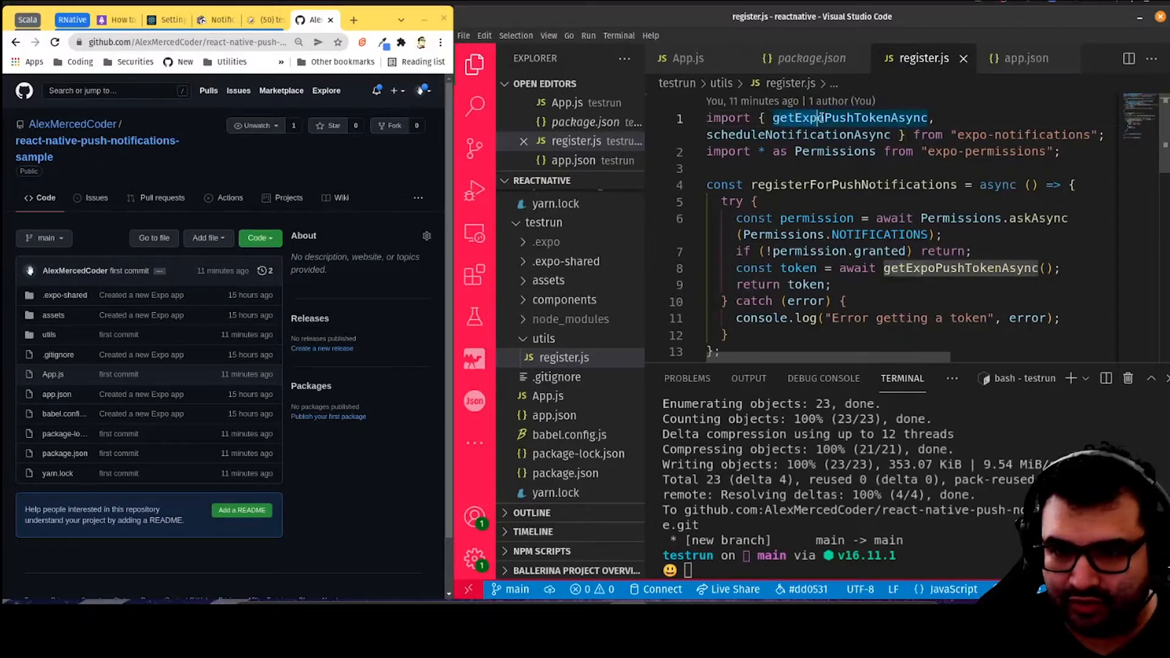
pyautogui.rightClick(847, 118)
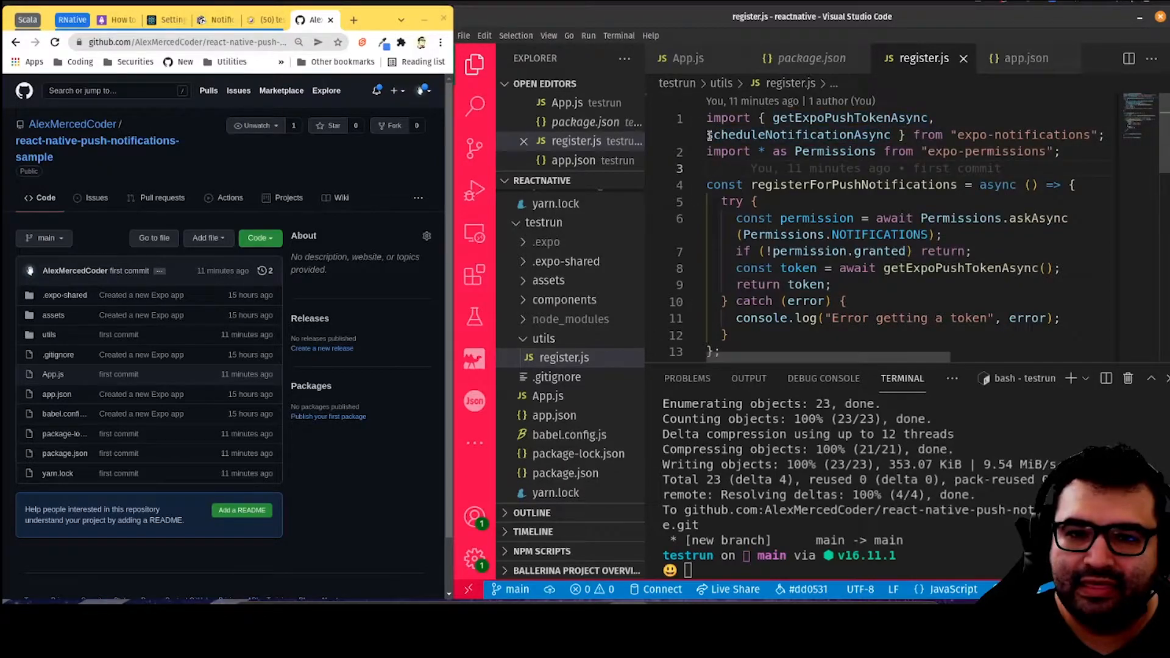
pyautogui.doubleClick(798, 134)
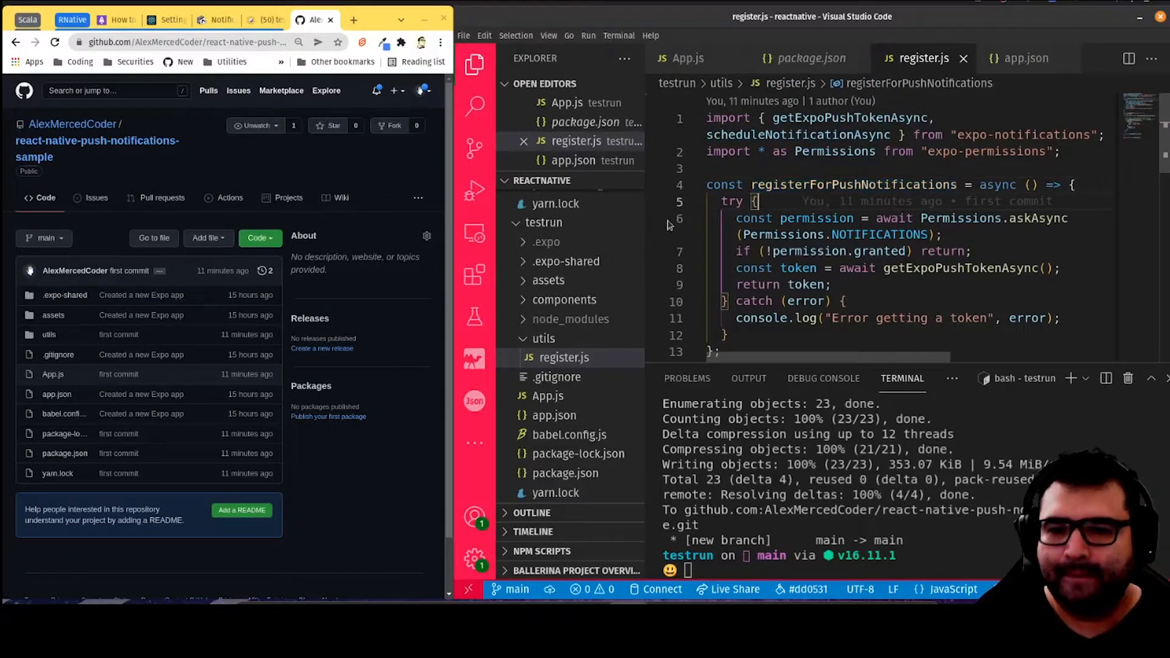
pyautogui.doubleClick(722, 184)
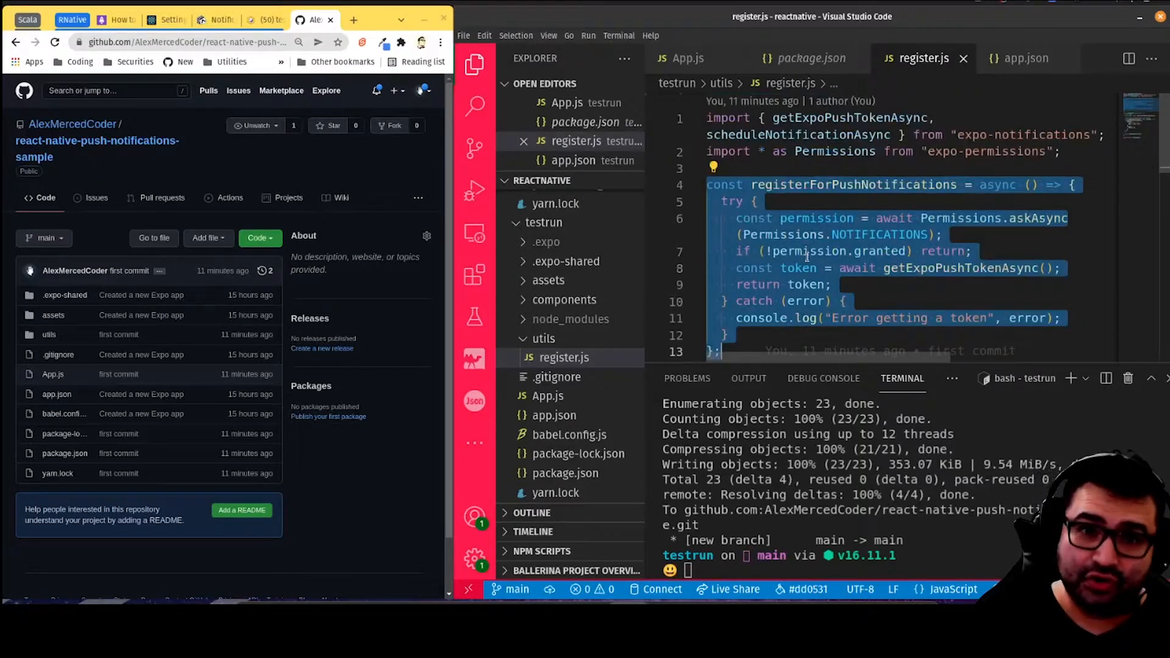
pyautogui.click(116, 20)
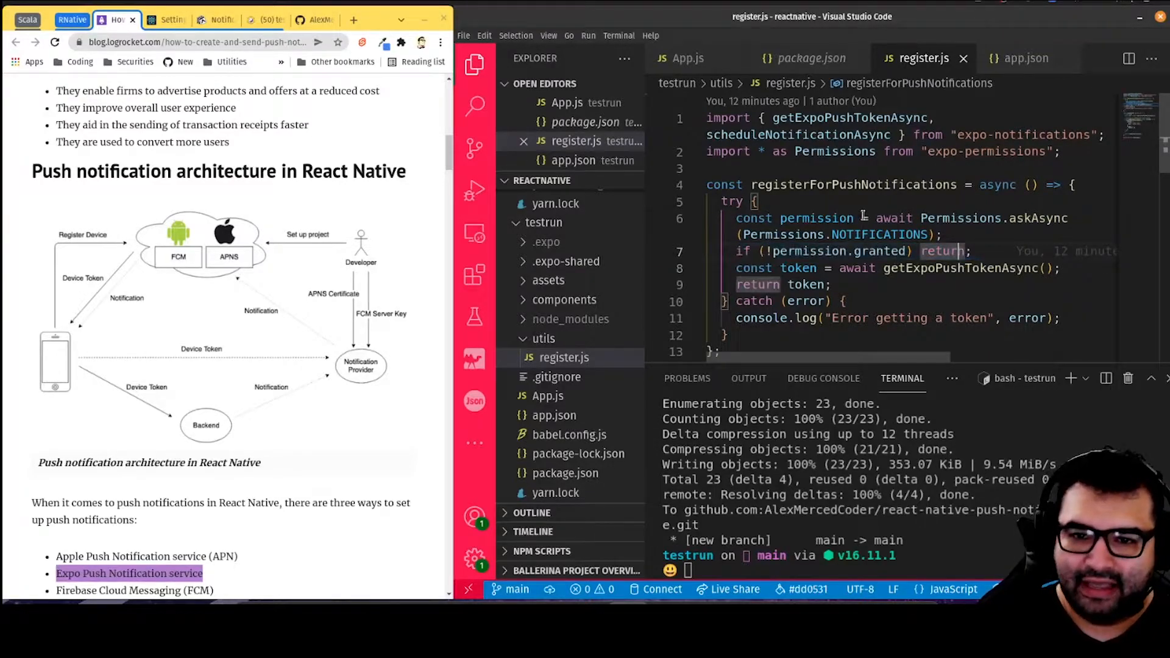
pyautogui.doubleClick(815, 218)
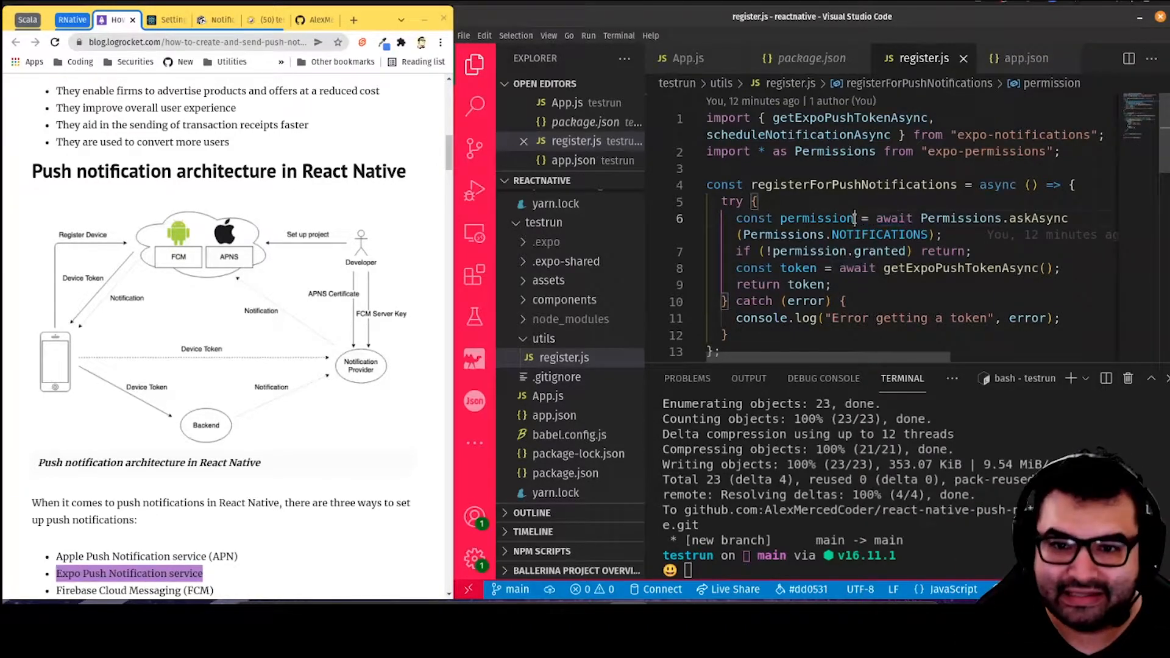
pyautogui.doubleClick(815, 218)
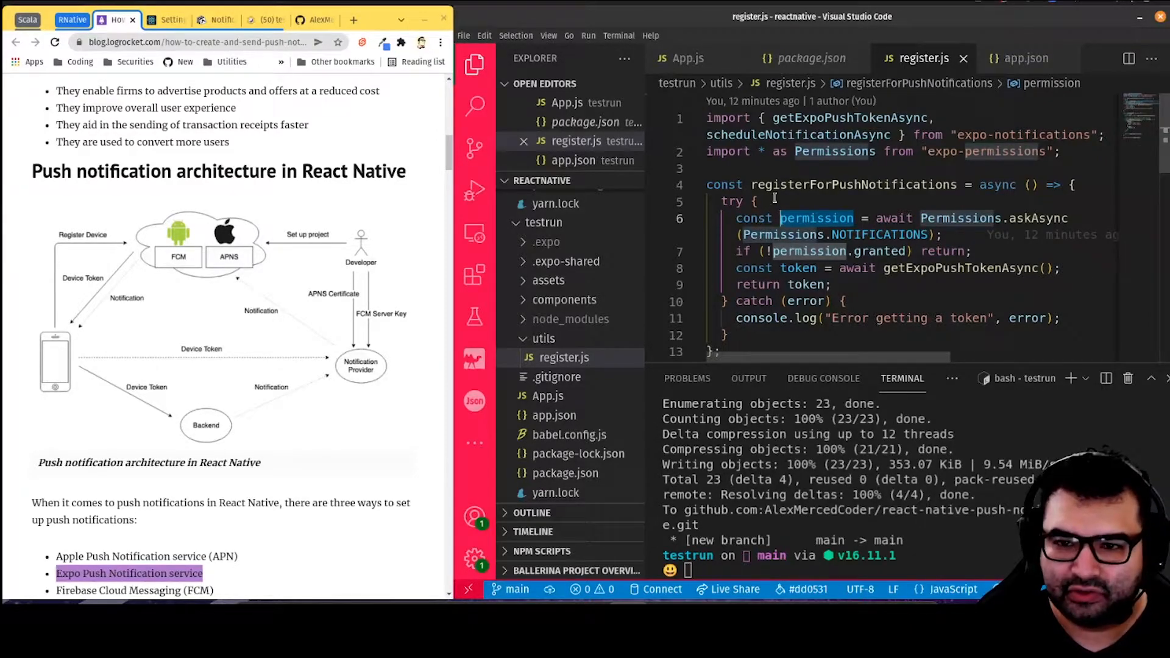
# Comment the permission request and 'end function if there is no permission' check
pyautogui.write('// ask user for prem')
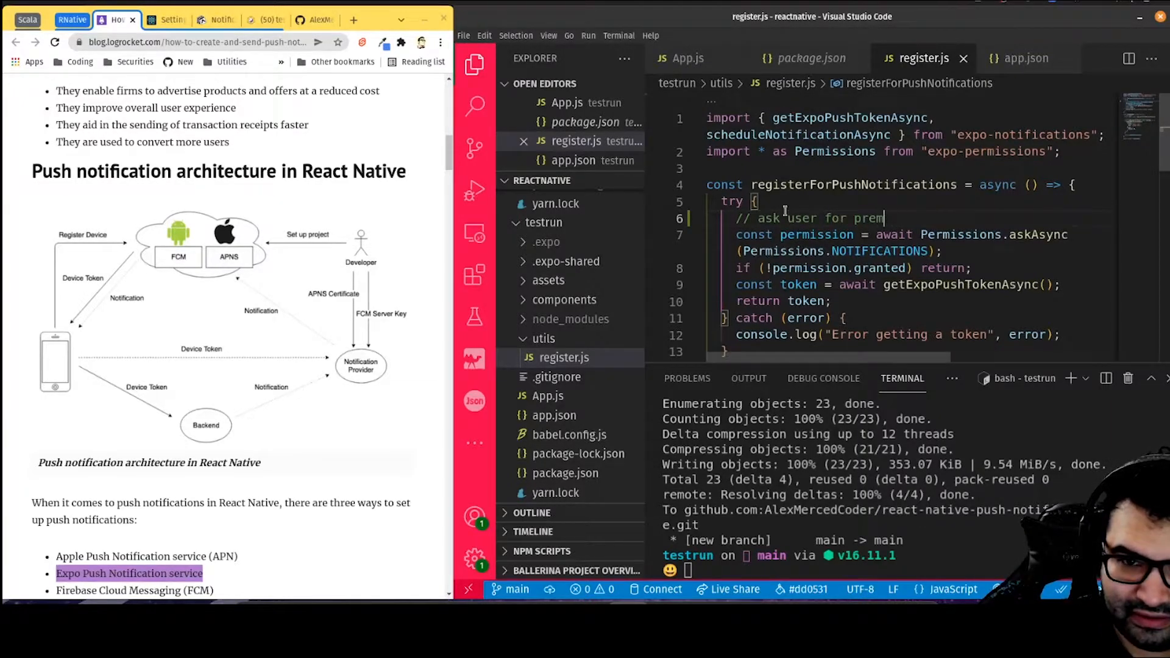
pyautogui.write('ssio')
pyautogui.write('// e')
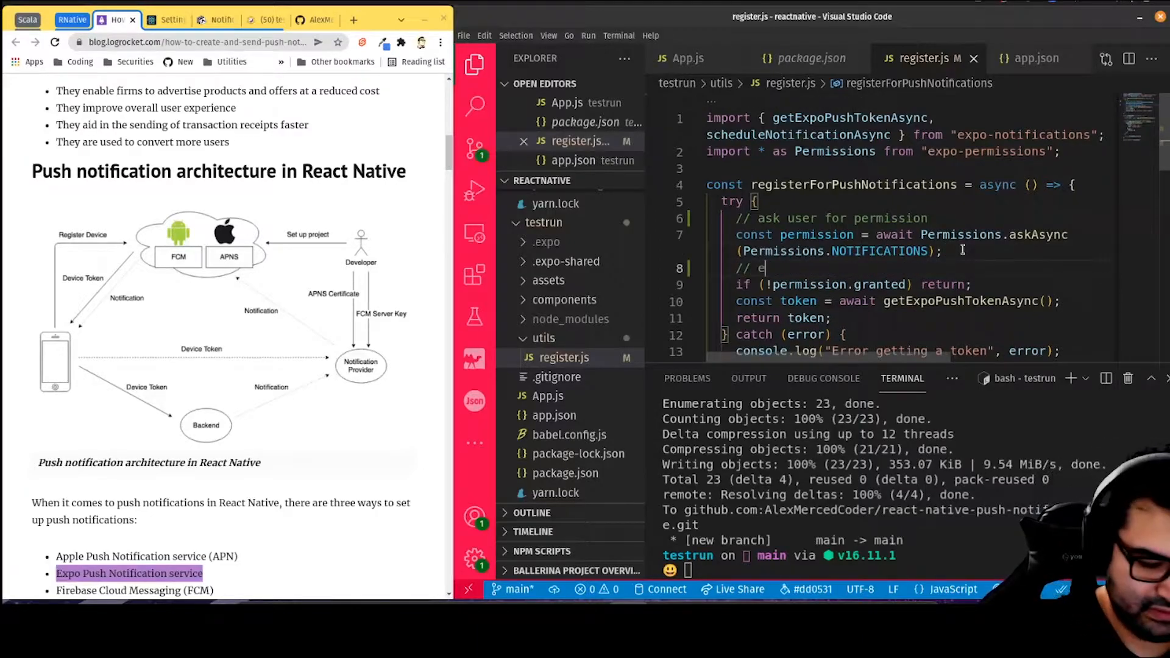
pyautogui.write('nd function if')
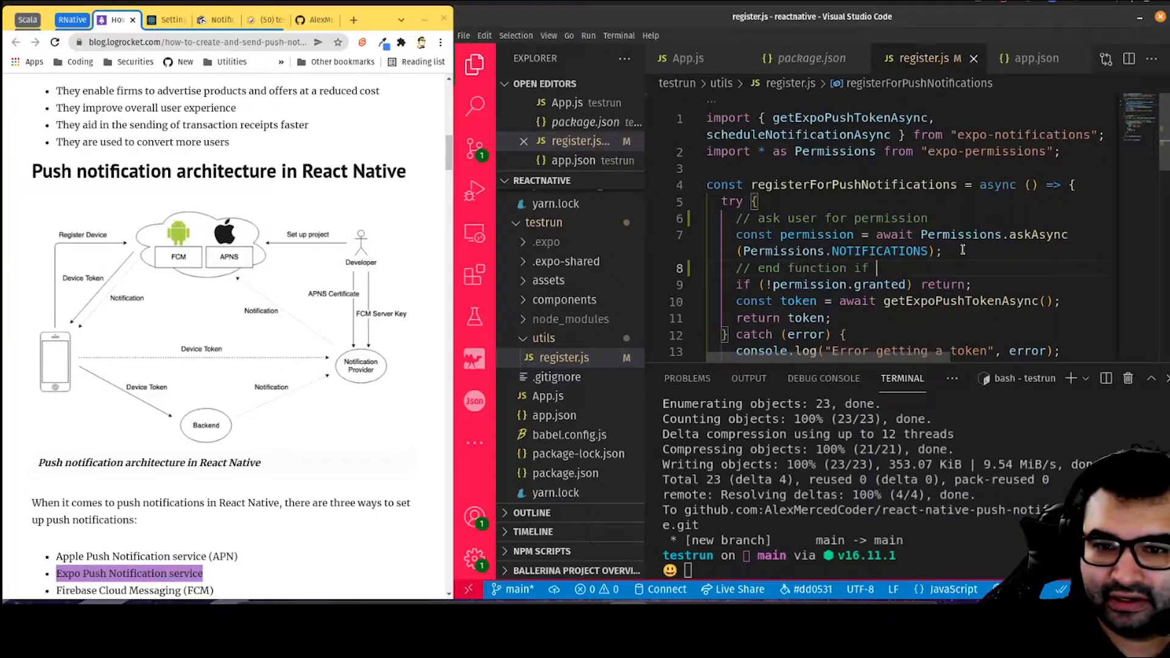
pyautogui.write('there is no per')
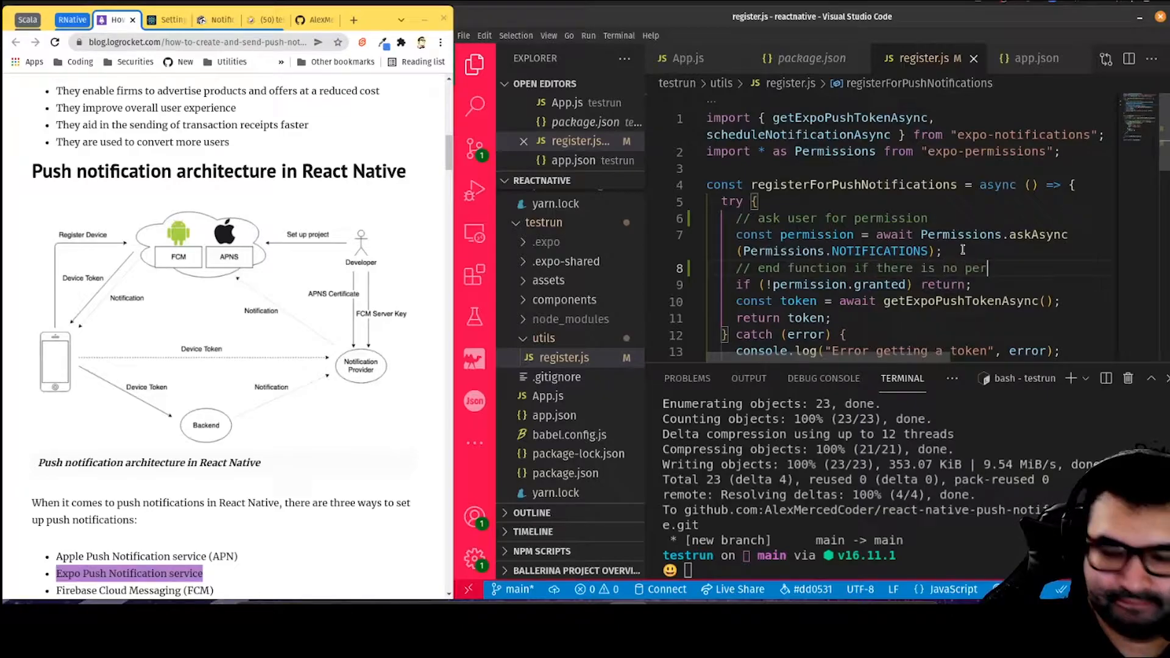
pyautogui.write('mission')
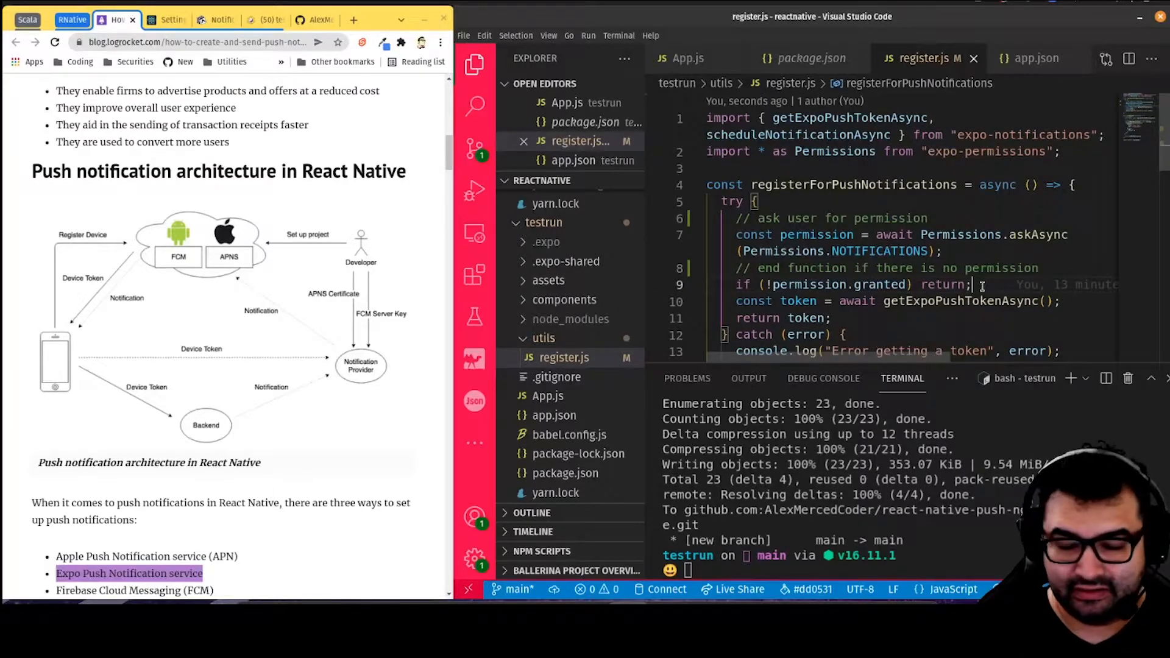
pyautogui.moveTo(984, 284)
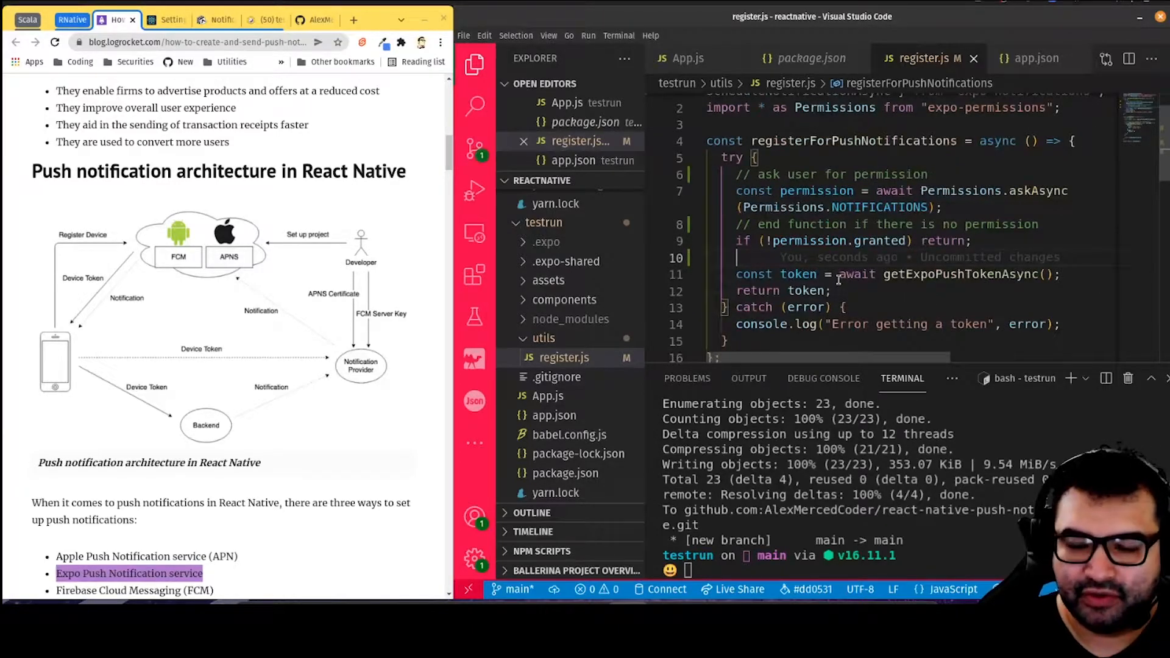
# Add a '// get' comment above the getExpoPushTokenAsync push-token line
pyautogui.moveTo(838, 274); pyautogui.dragTo(1033, 274)
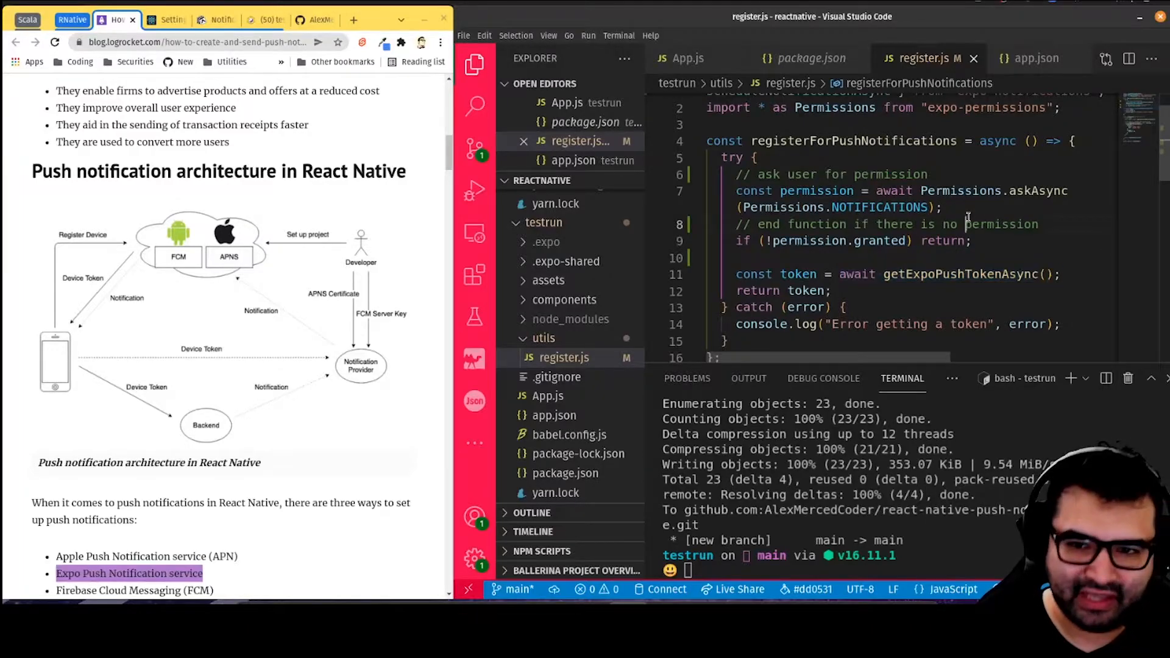
pyautogui.moveTo(735, 190); pyautogui.dragTo(942, 207)
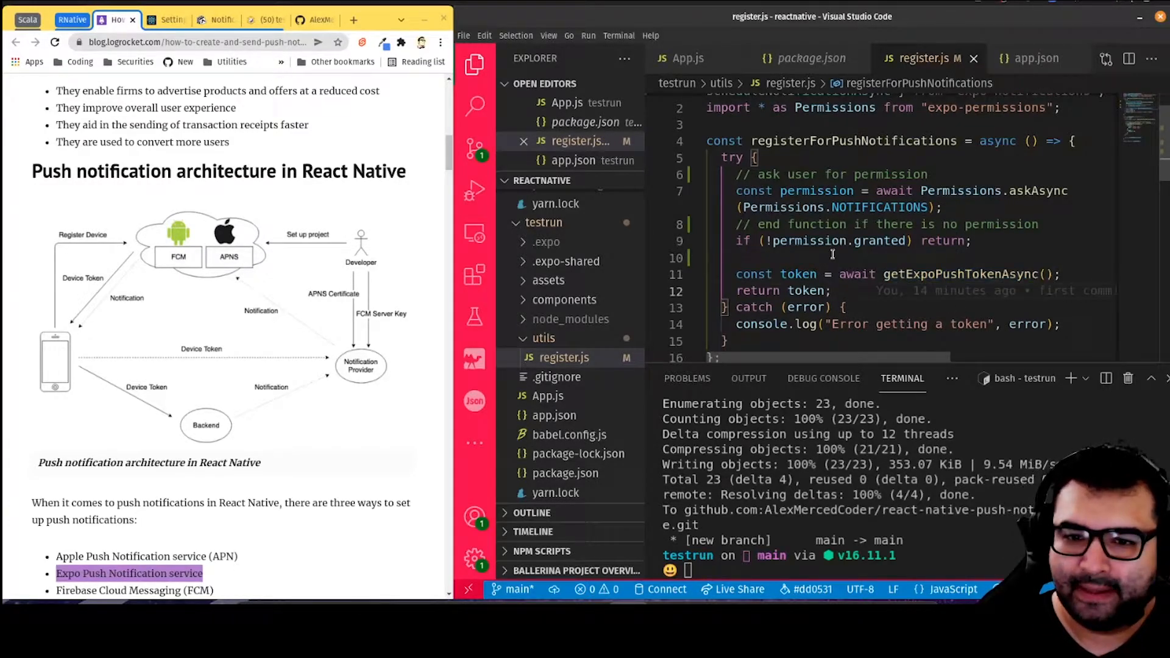
pyautogui.write('// get the push token')
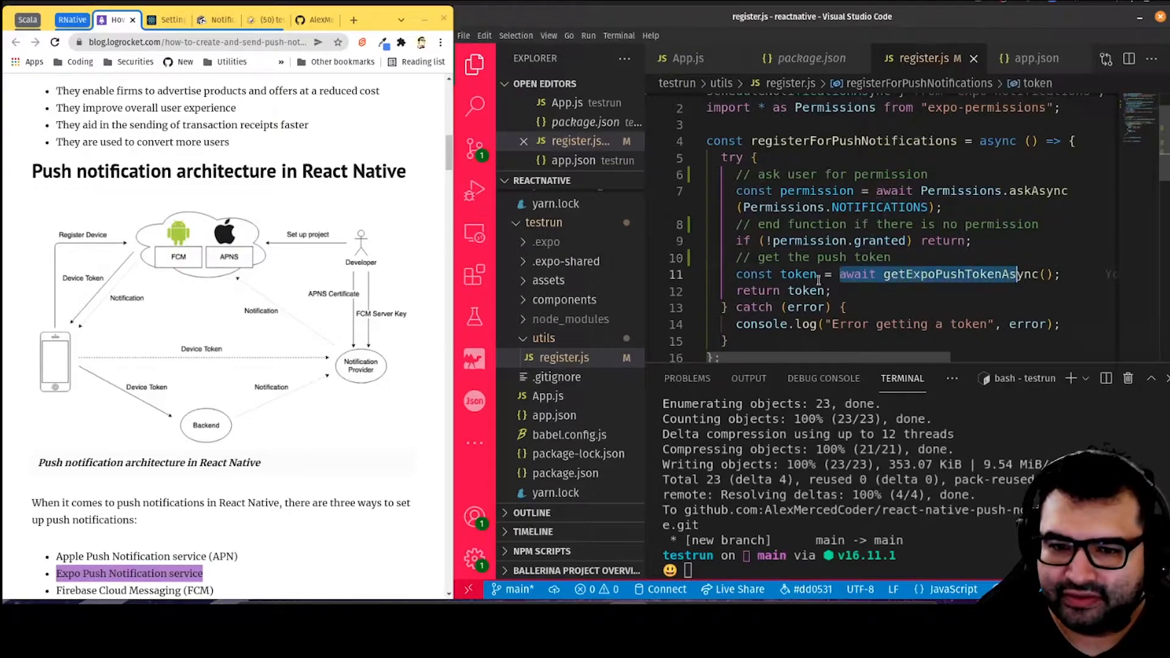
pyautogui.click(877, 274)
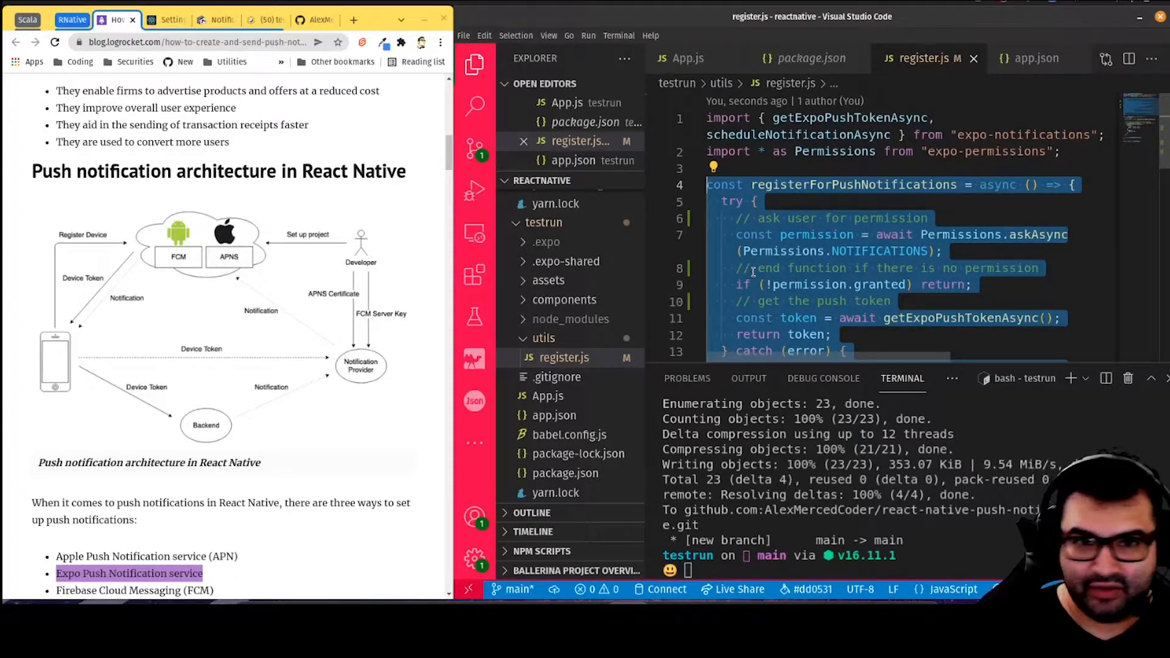
pyautogui.moveTo(137, 275)
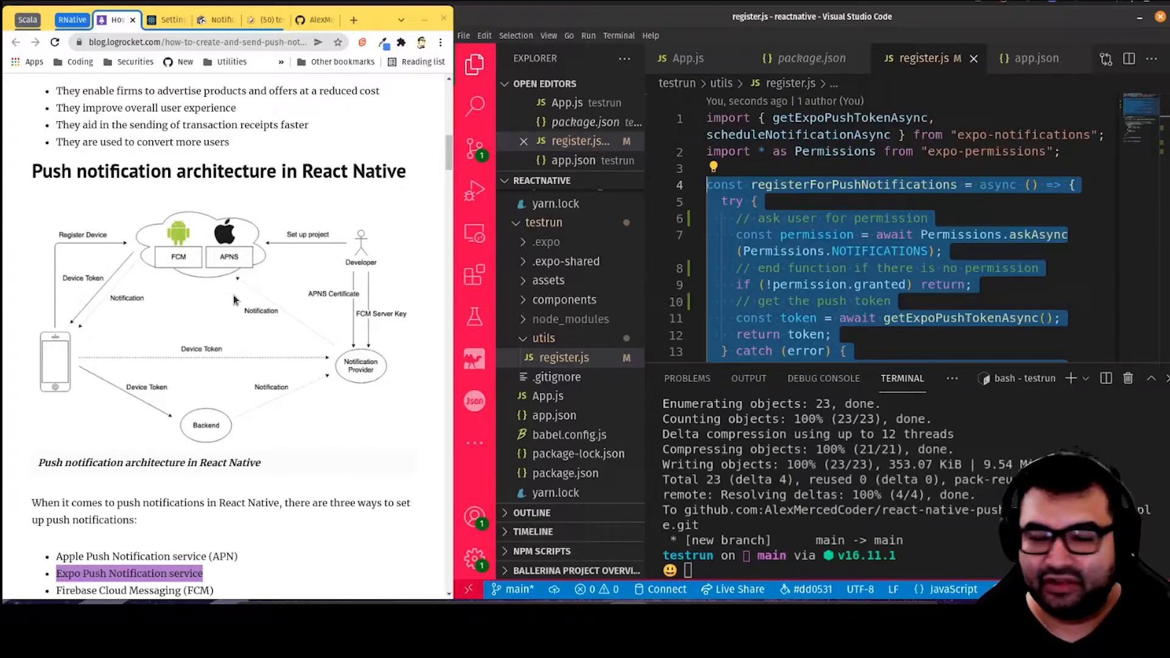
pyautogui.scroll(-3)
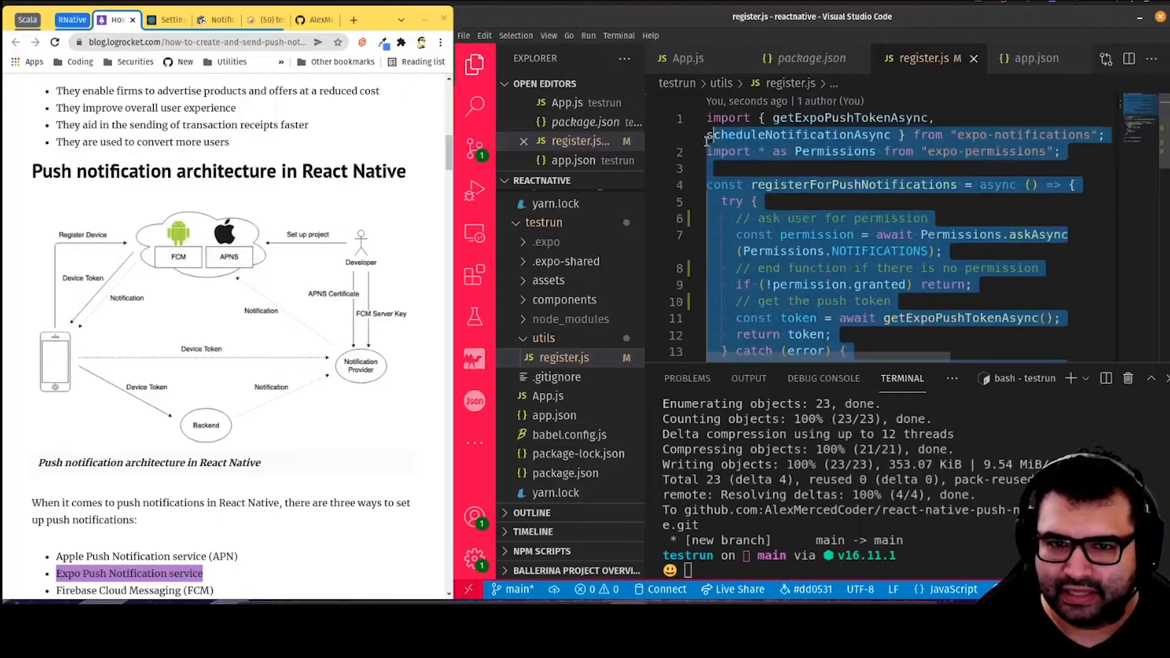
pyautogui.scroll(-3)
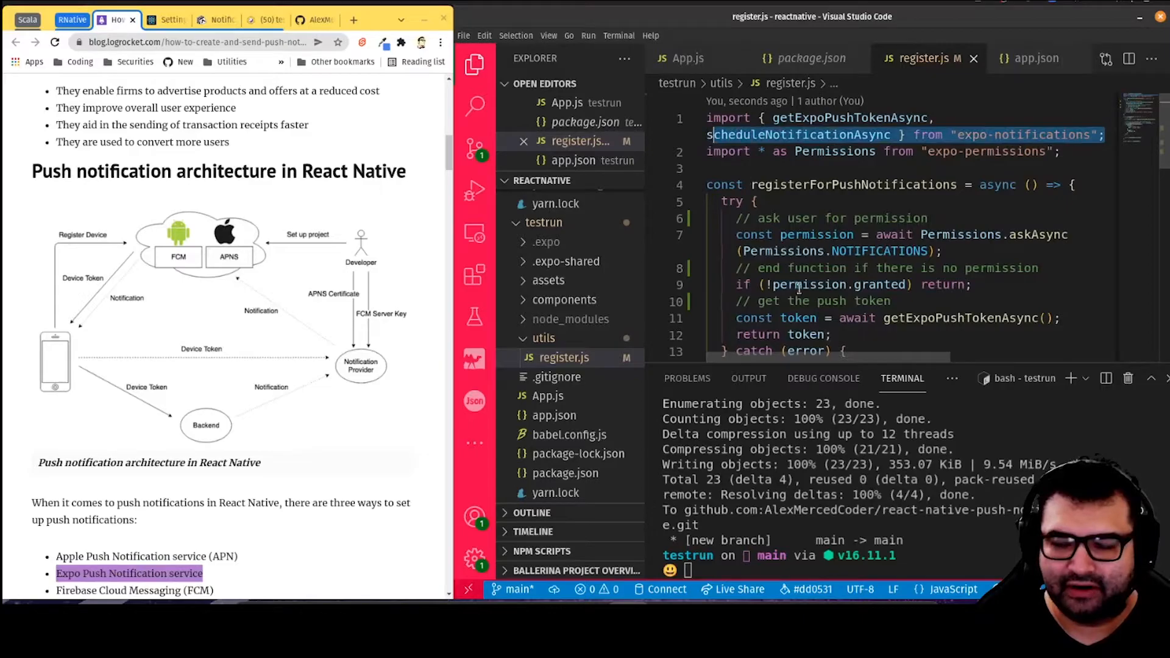
pyautogui.scroll(-3)
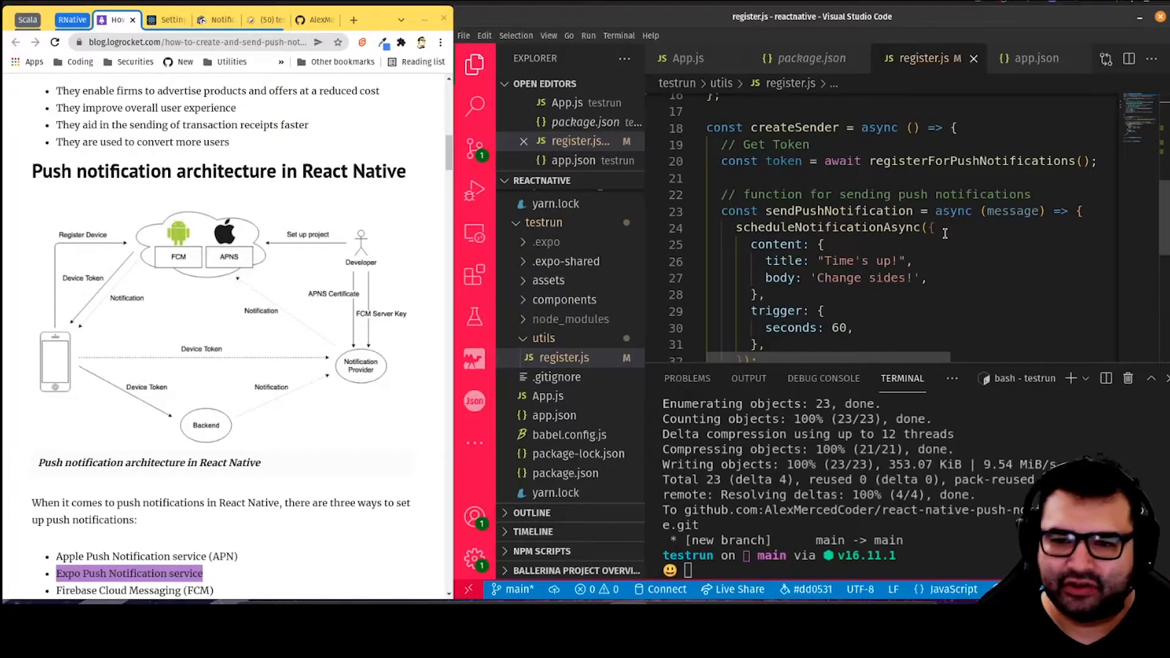
pyautogui.moveTo(1002, 241)
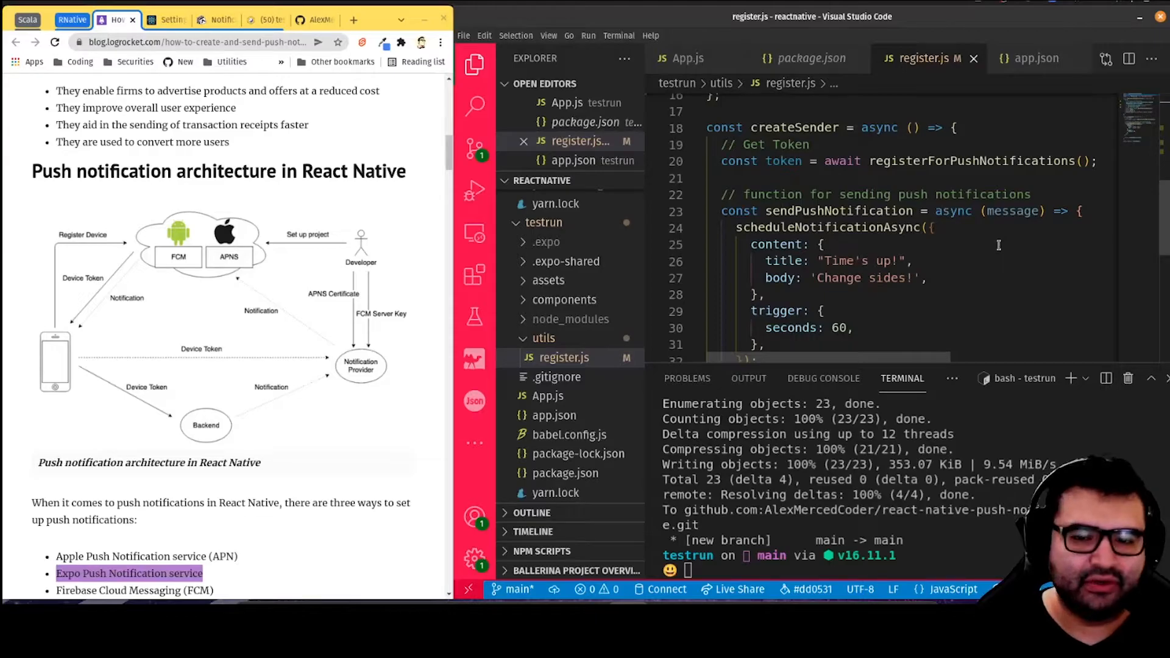
pyautogui.scroll(-3)
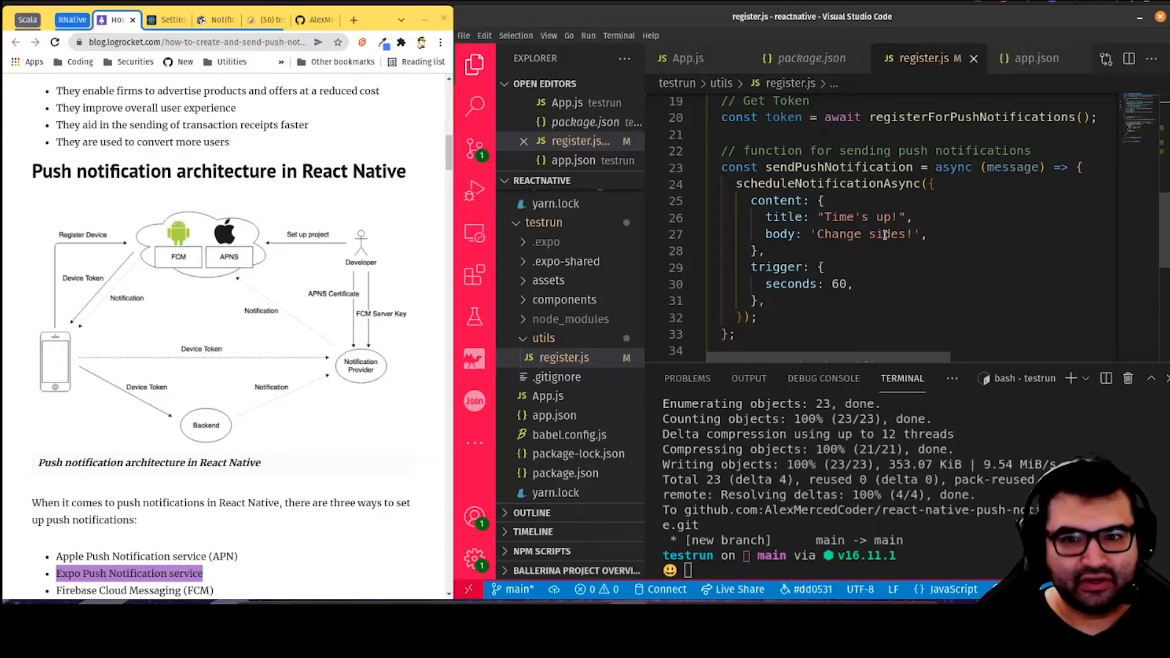
pyautogui.scroll(-3)
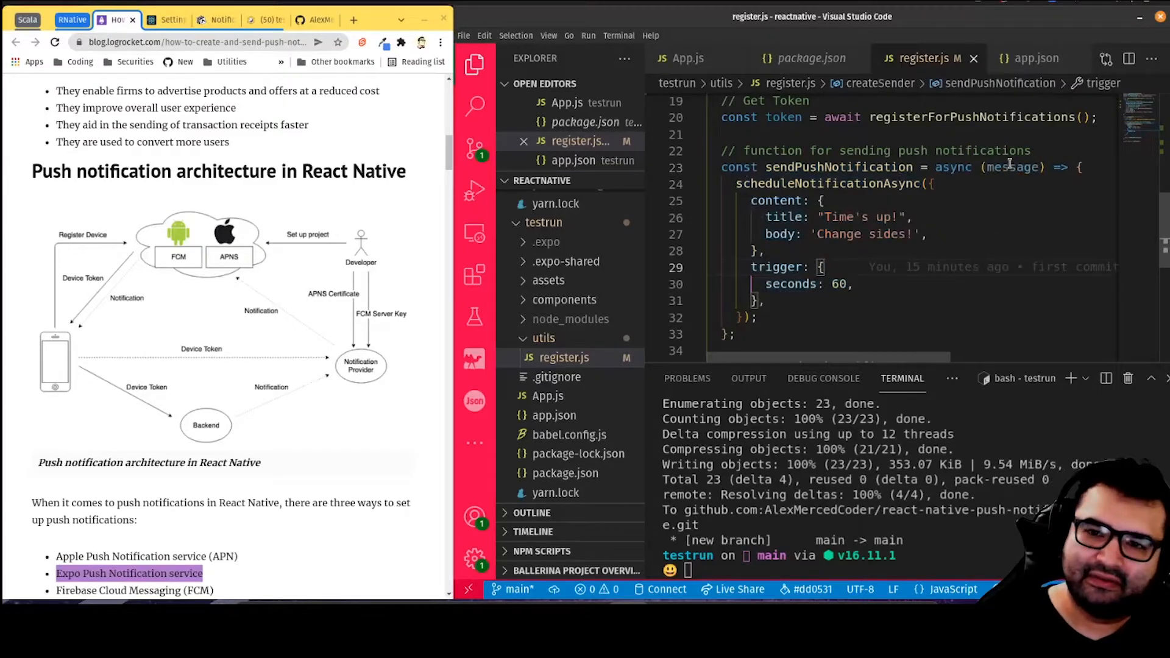
# Replace the hard-coded 'Change sides!' notification body with the message argument
pyautogui.doubleClick(1012, 167)
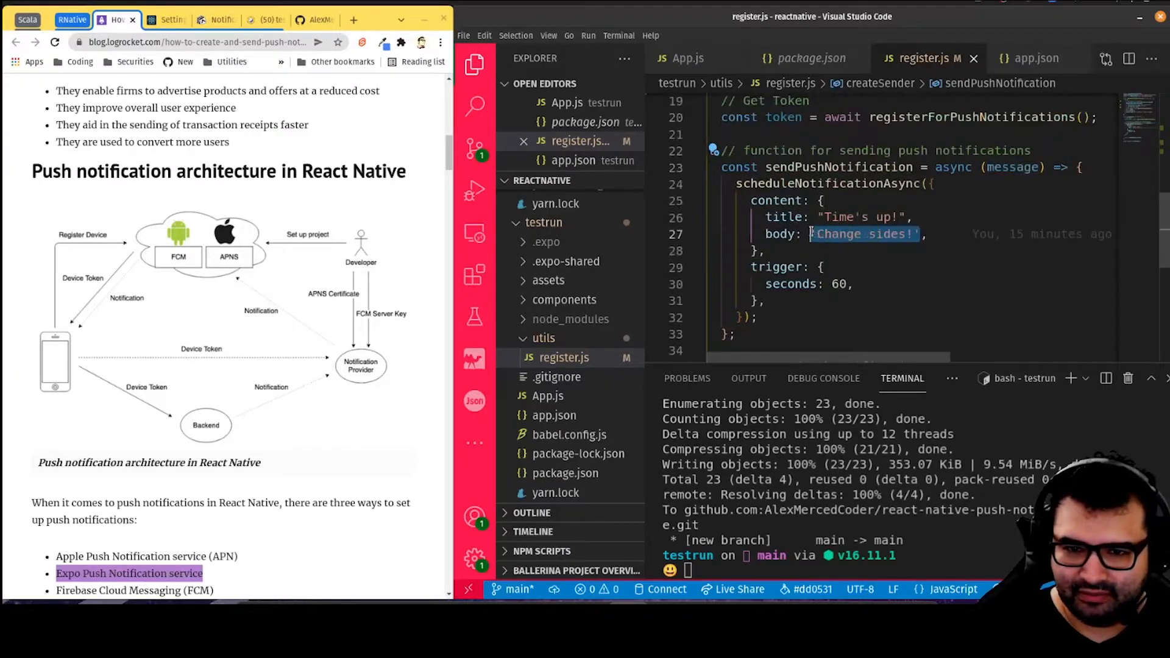
pyautogui.write('message')
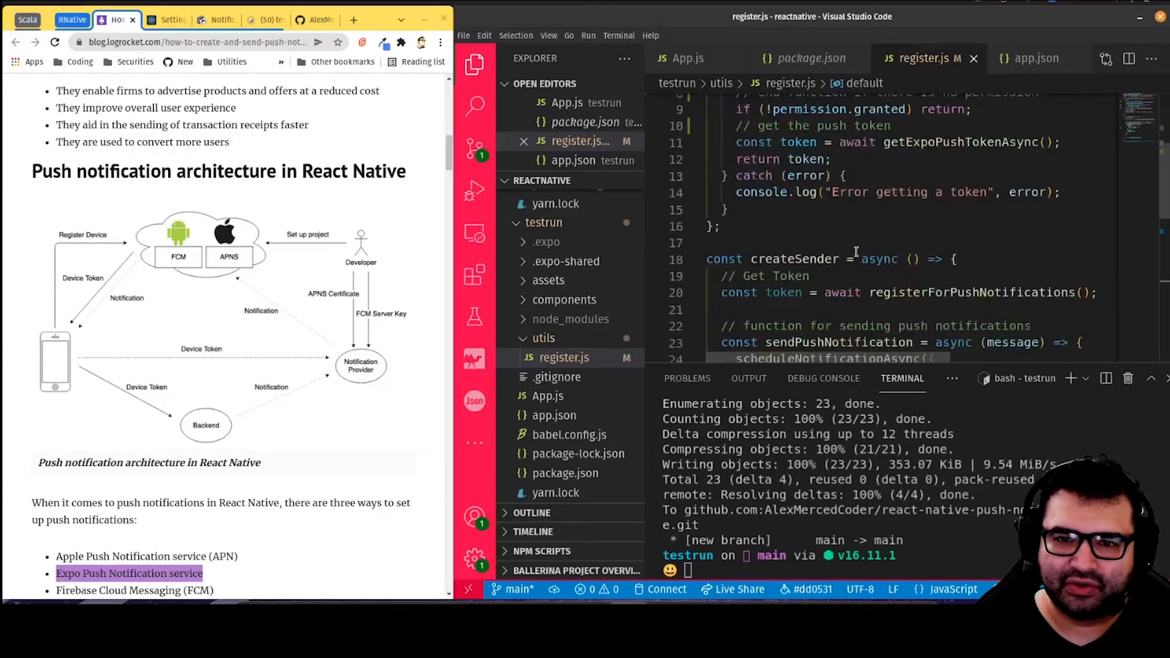
pyautogui.scroll(-3)
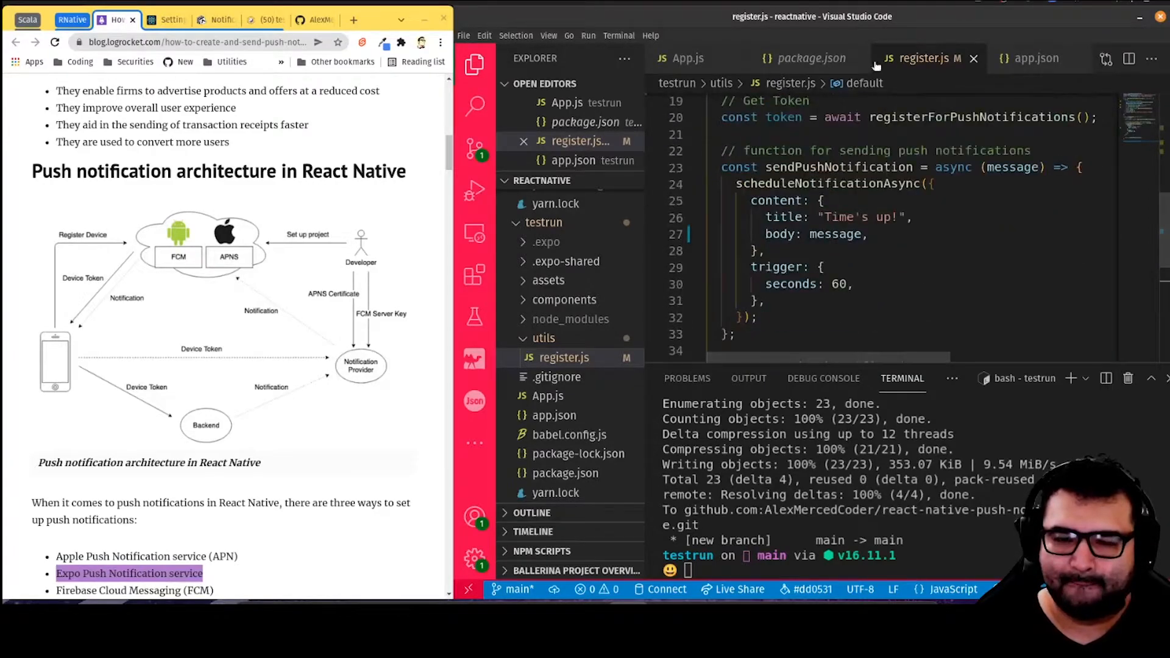
# Review App.js's useState and the useEffect containing the createSender call
pyautogui.click(685, 58)
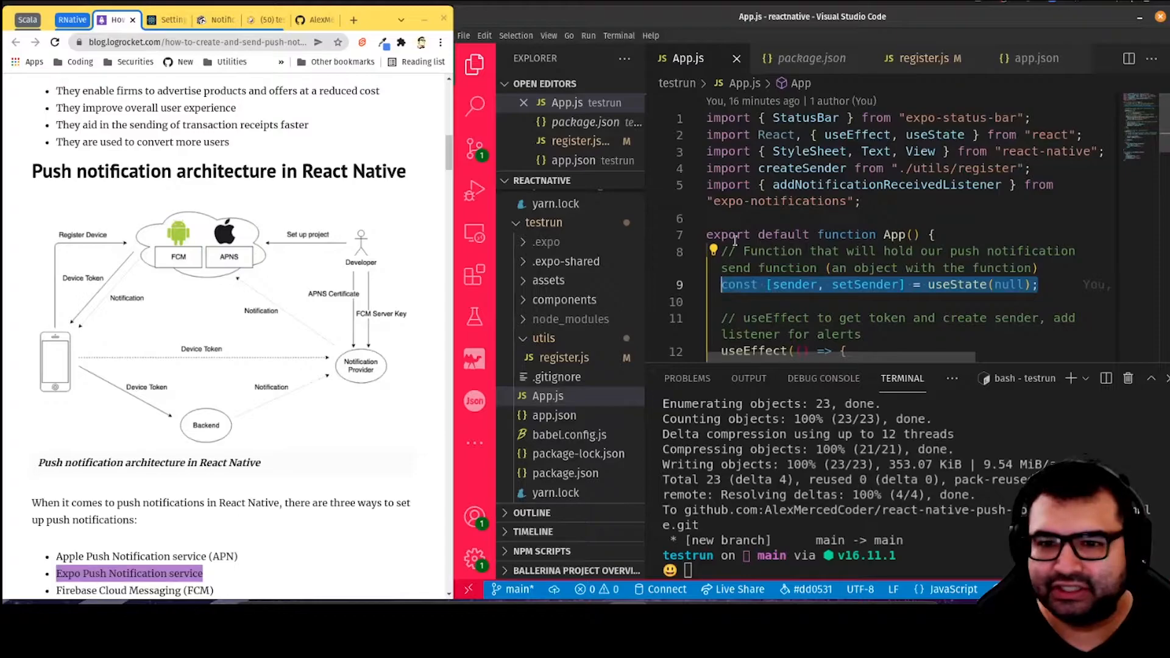
pyautogui.scroll(-3)
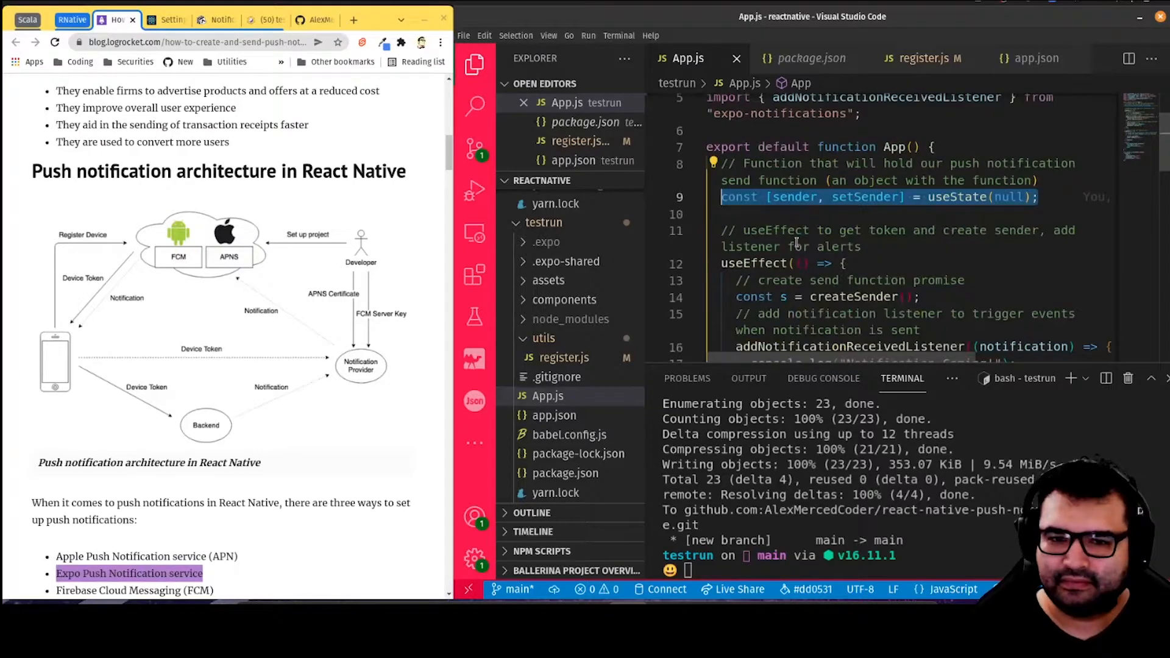
pyautogui.scroll(-3)
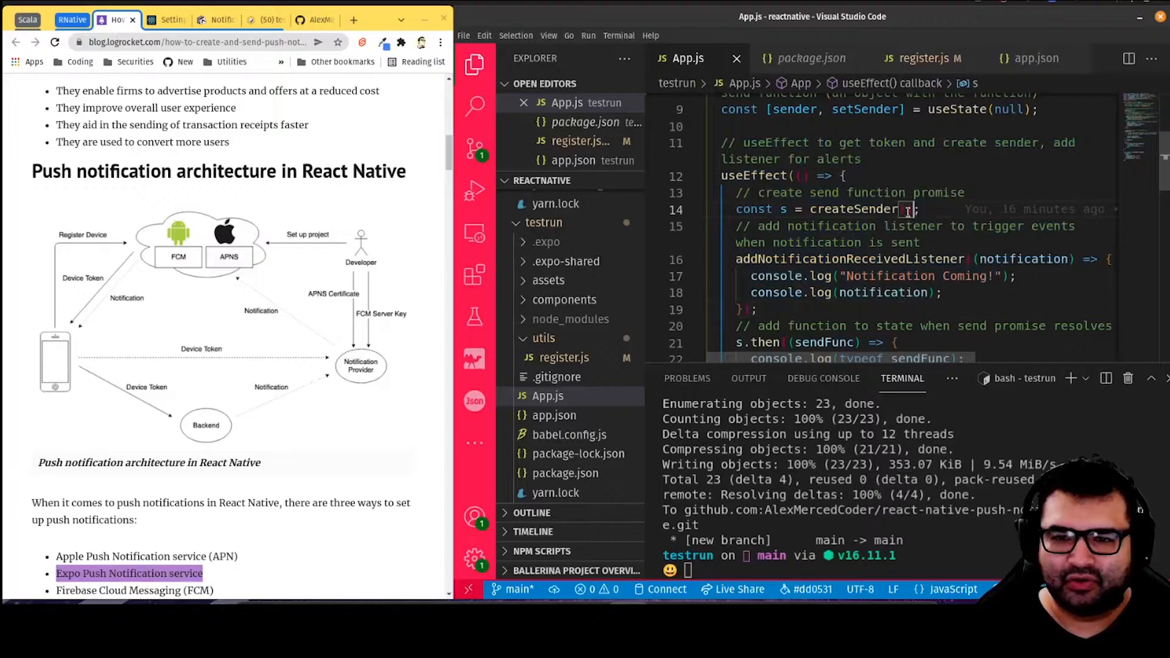
pyautogui.doubleClick(854, 209)
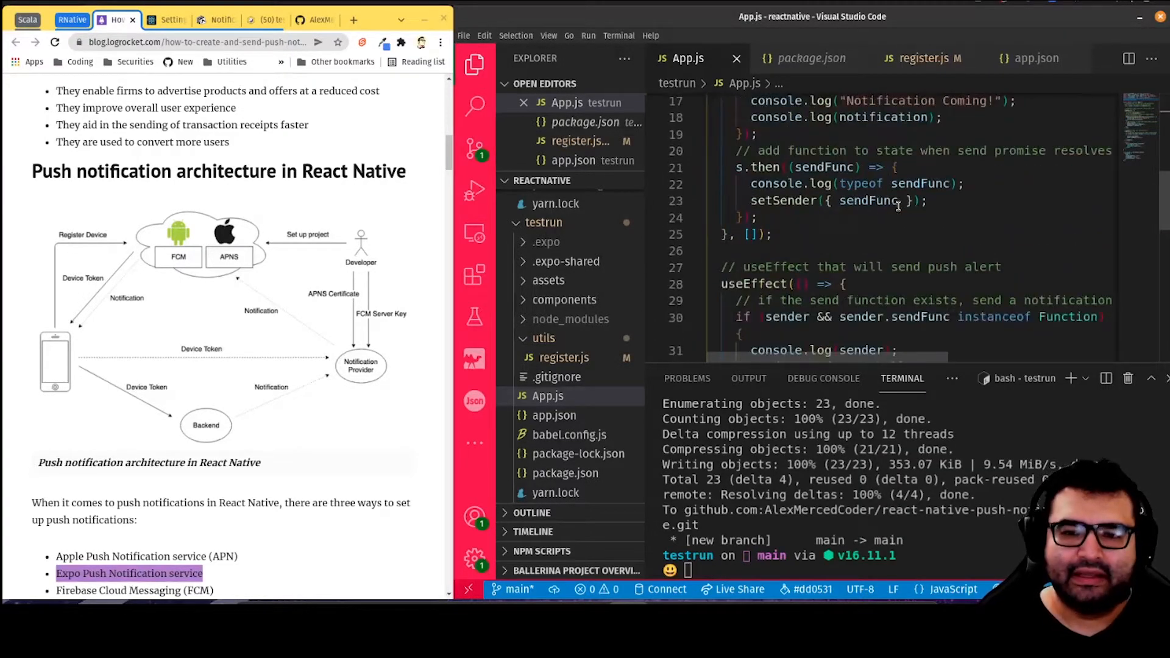
pyautogui.scroll(3)
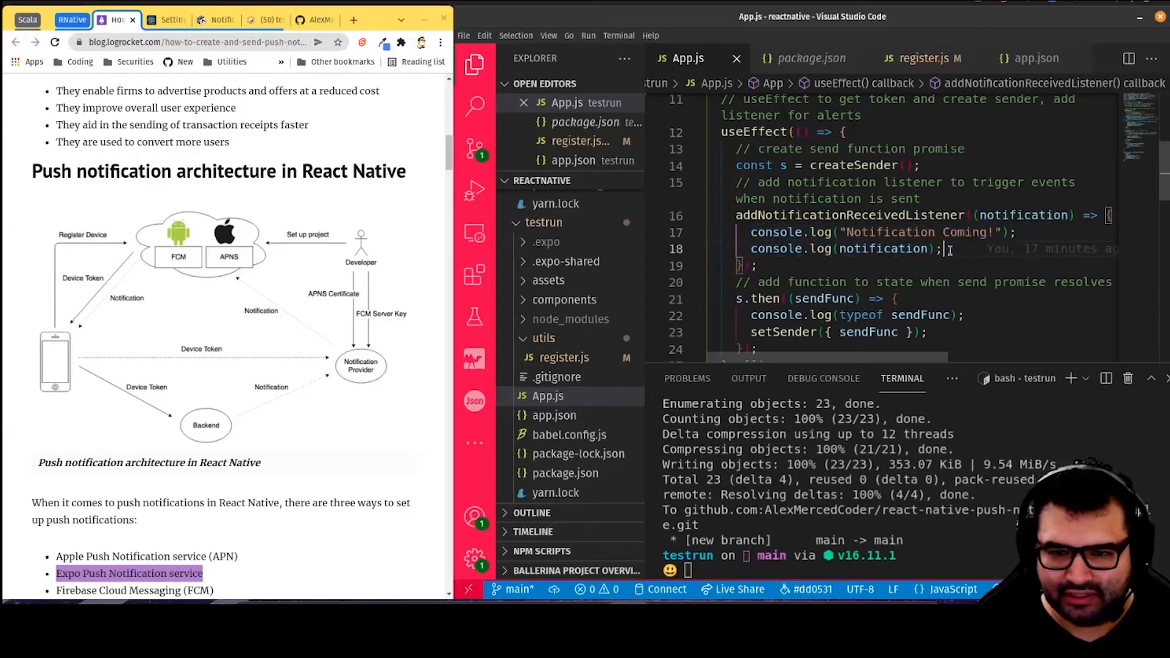
# Review the notification listener's logging code and the setSender line storing the sender function
pyautogui.moveTo(948, 249); pyautogui.dragTo(749, 232)
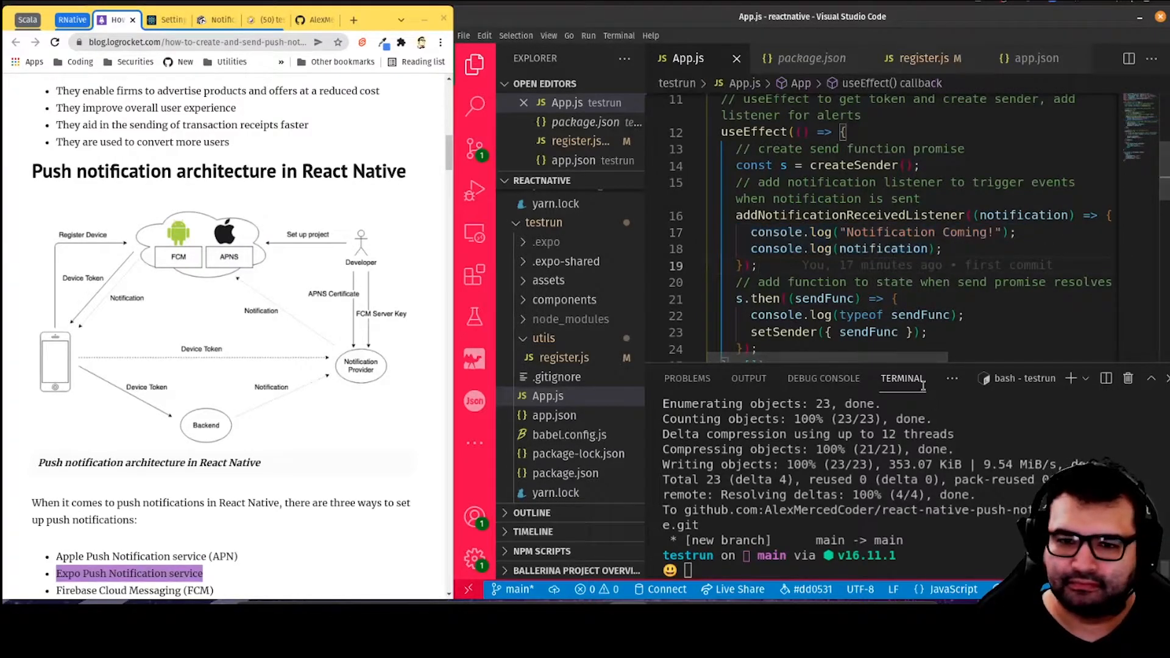
pyautogui.scroll(-3)
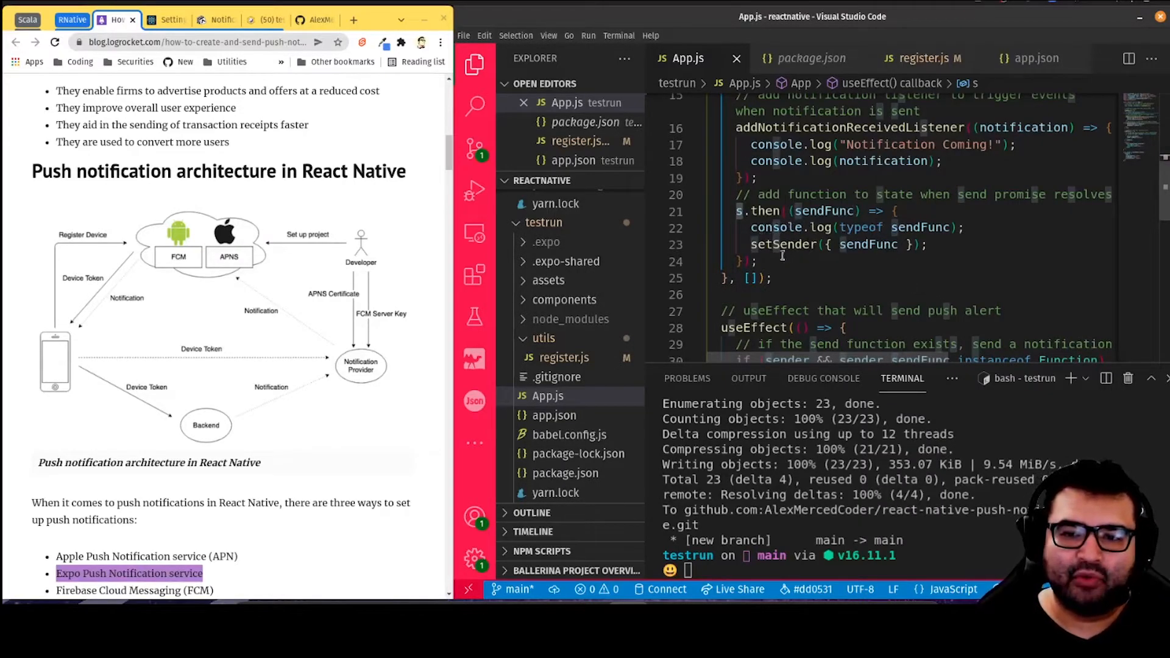
pyautogui.click(790, 244)
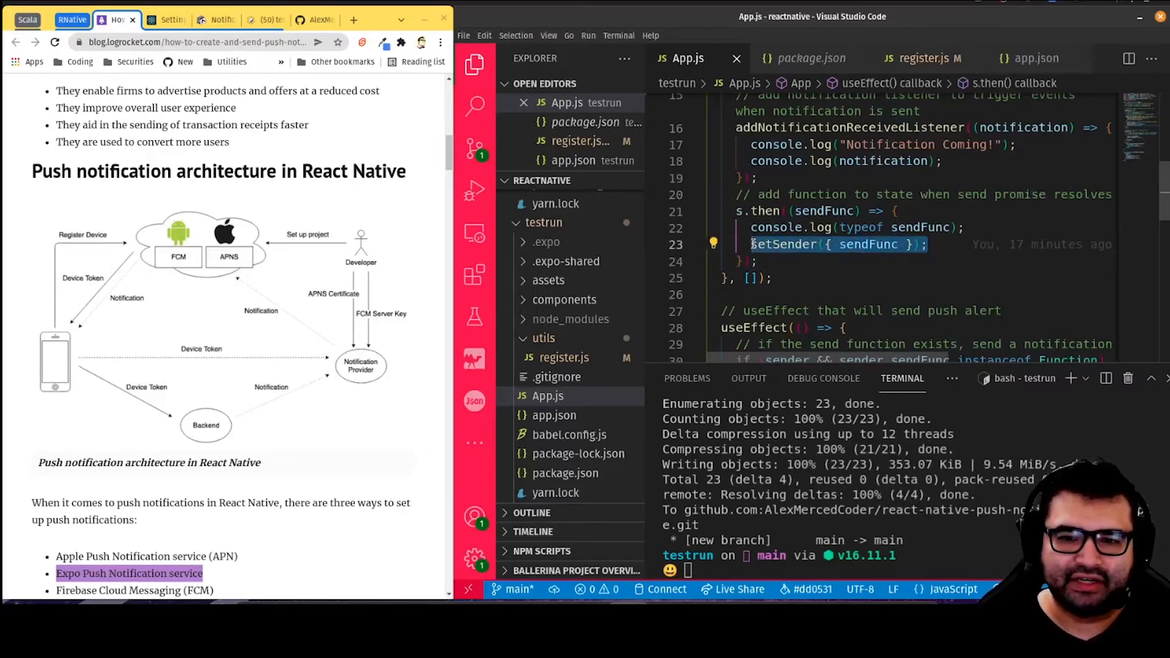
pyautogui.scroll(-3)
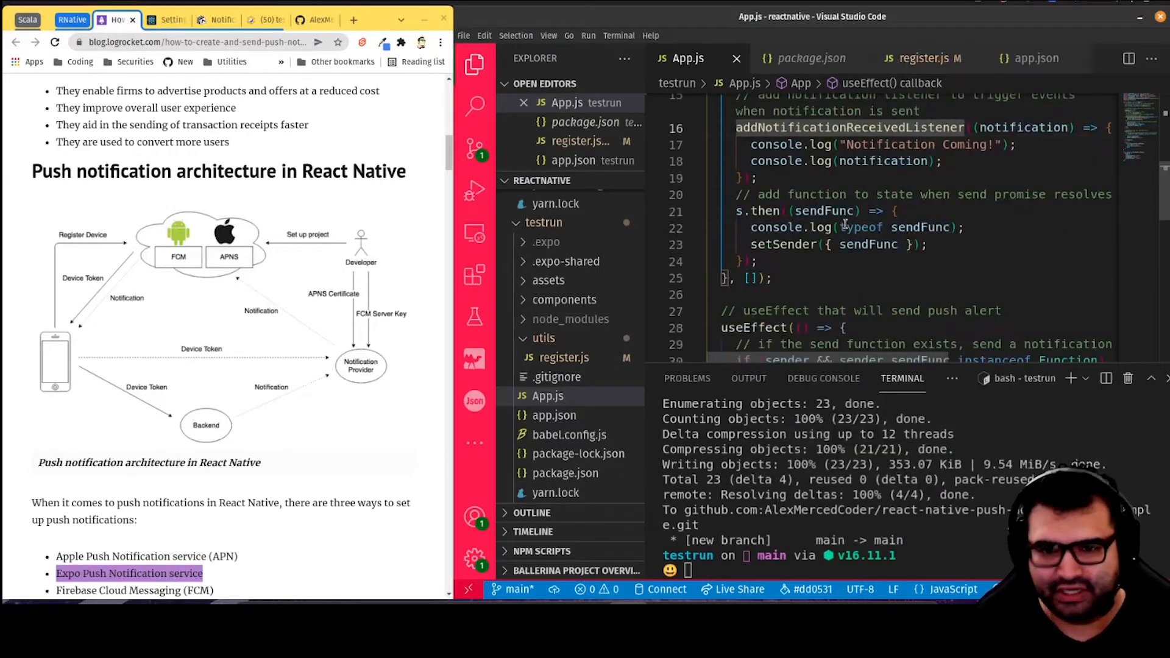
pyautogui.scroll(-3)
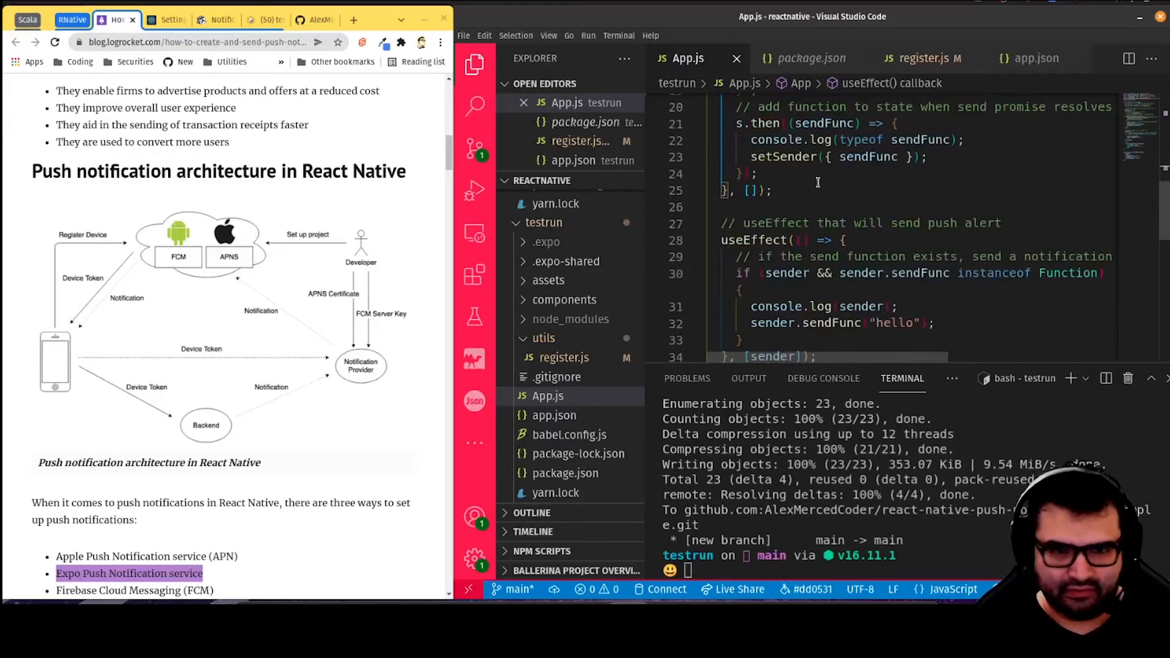
# Review the useEffect calling sender.sendFunc("hello"), then return to register.js
pyautogui.scroll(-3)
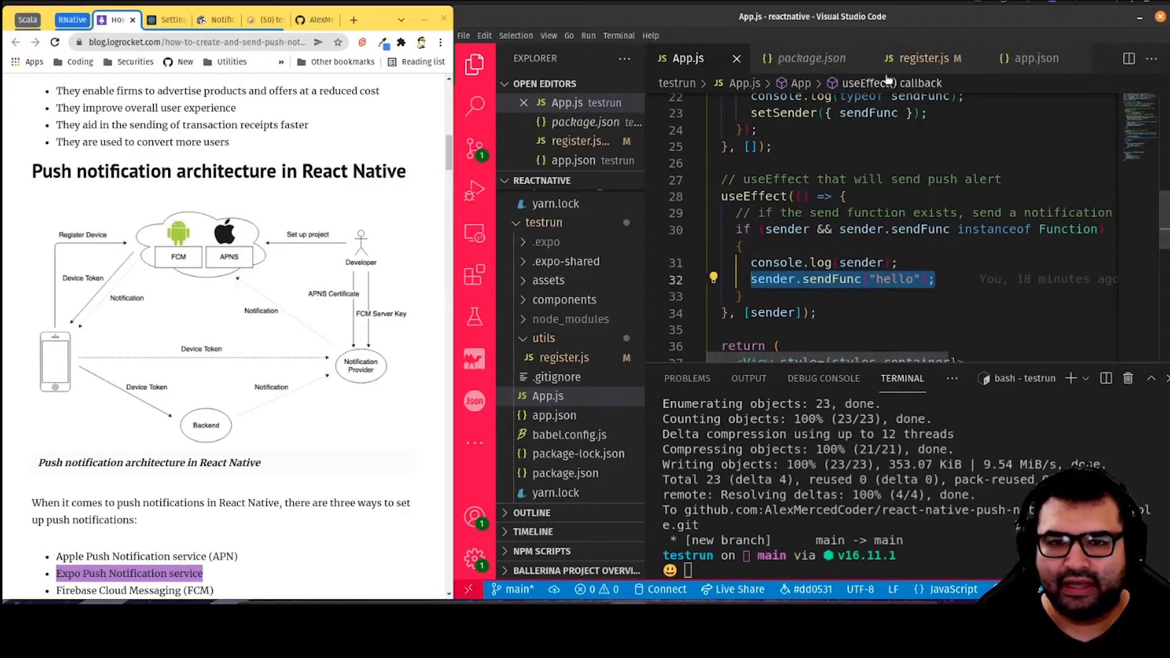
pyautogui.click(925, 59)
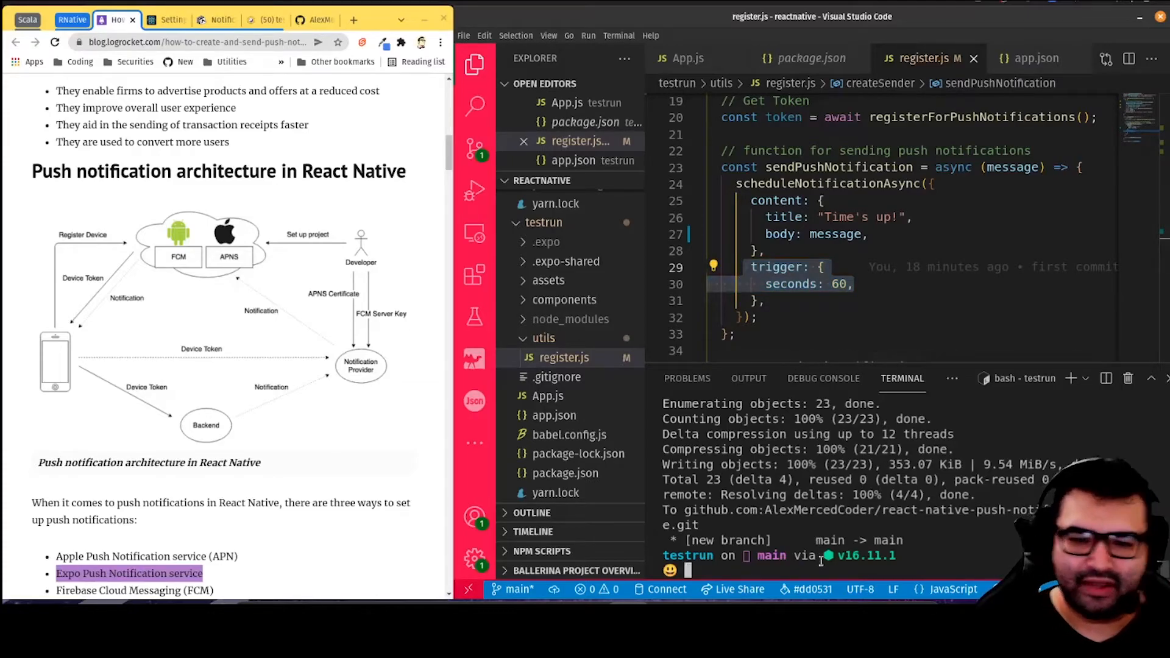
# Run yarn start in the terminal to launch the Expo development server
pyautogui.write('yarn st')
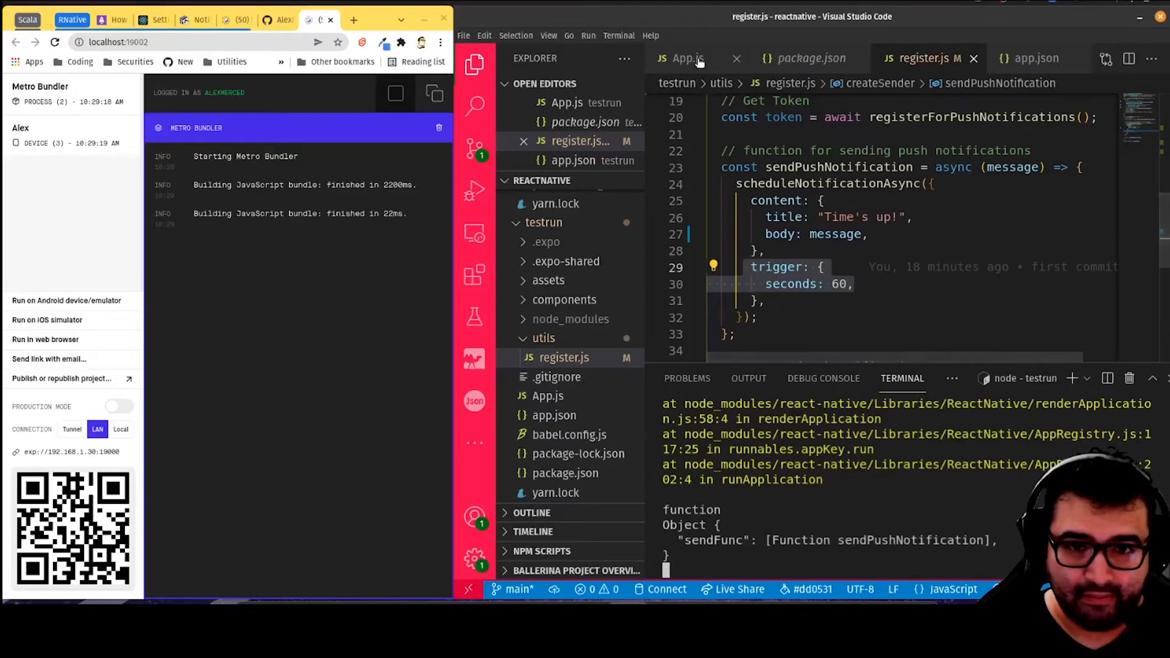
# Verify the terminal logs 'Notification Coming!' with a notification body of 'hello', then return to the article
pyautogui.click(686, 58)
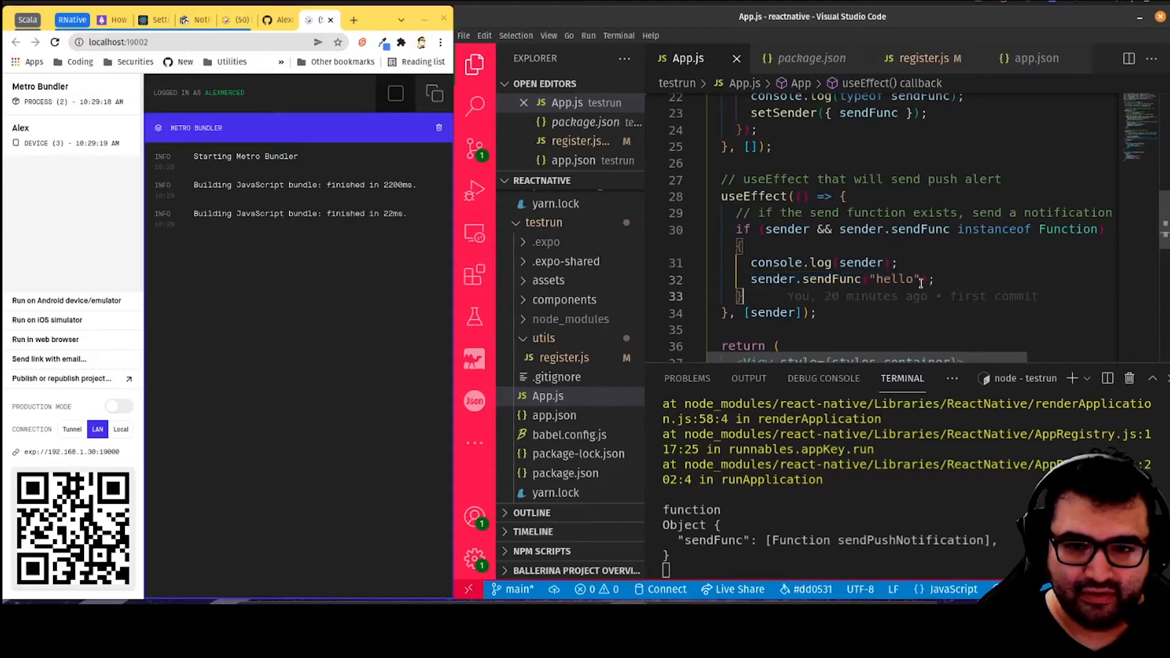
pyautogui.doubleClick(893, 277)
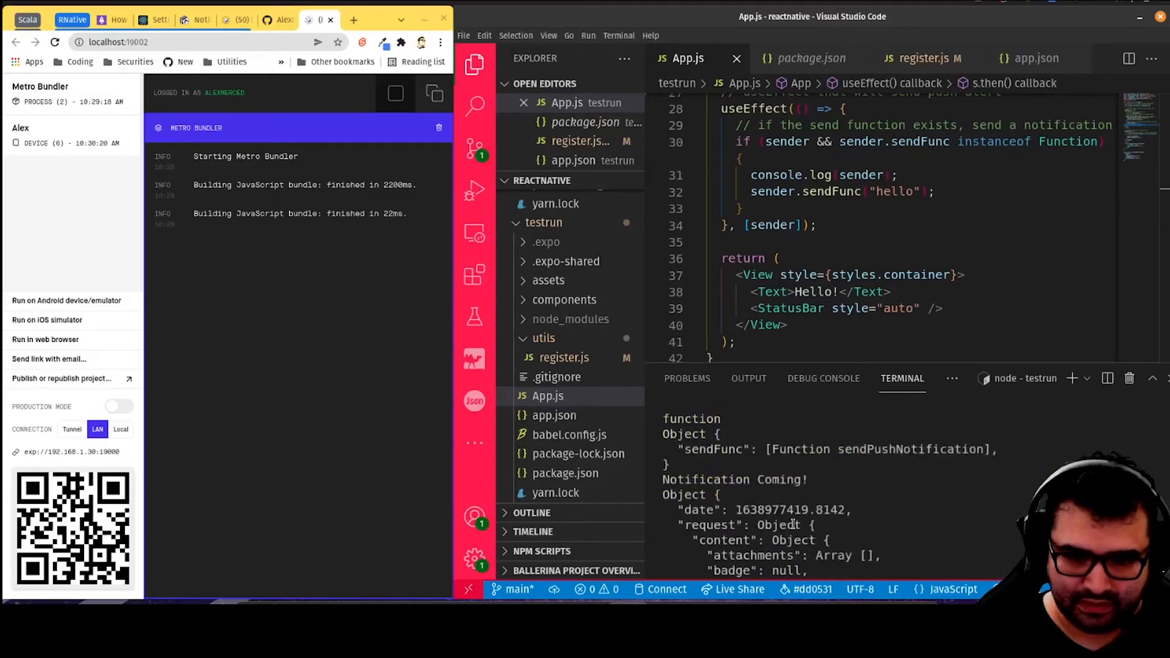
pyautogui.scroll(-3)
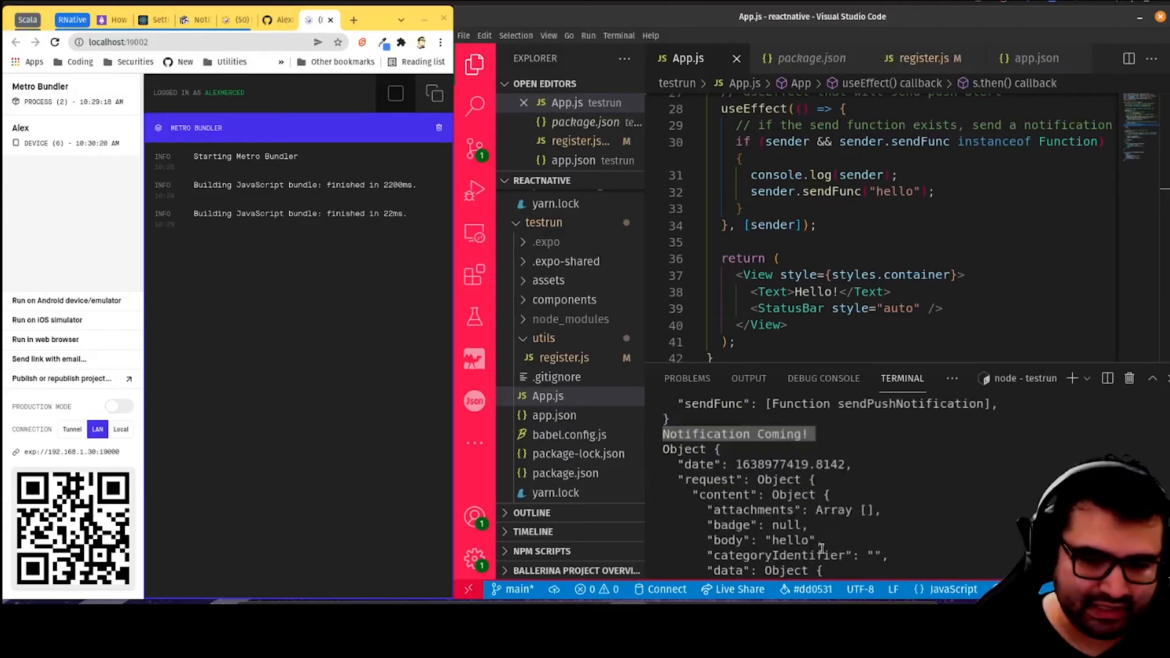
pyautogui.scroll(-3)
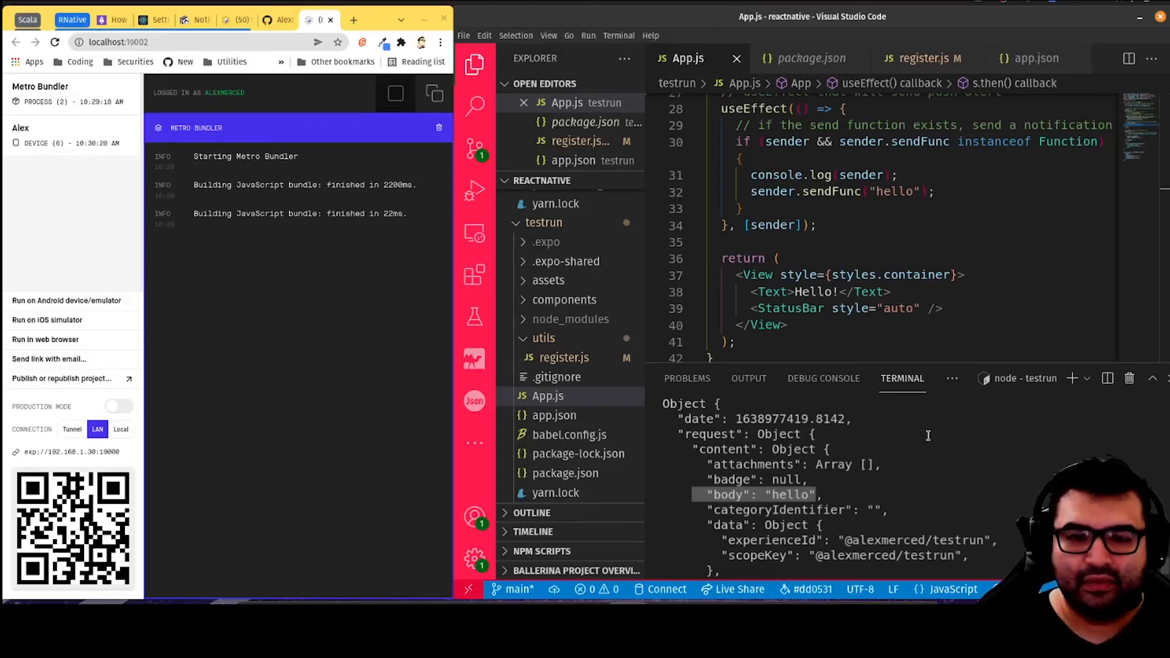
pyautogui.click(112, 20)
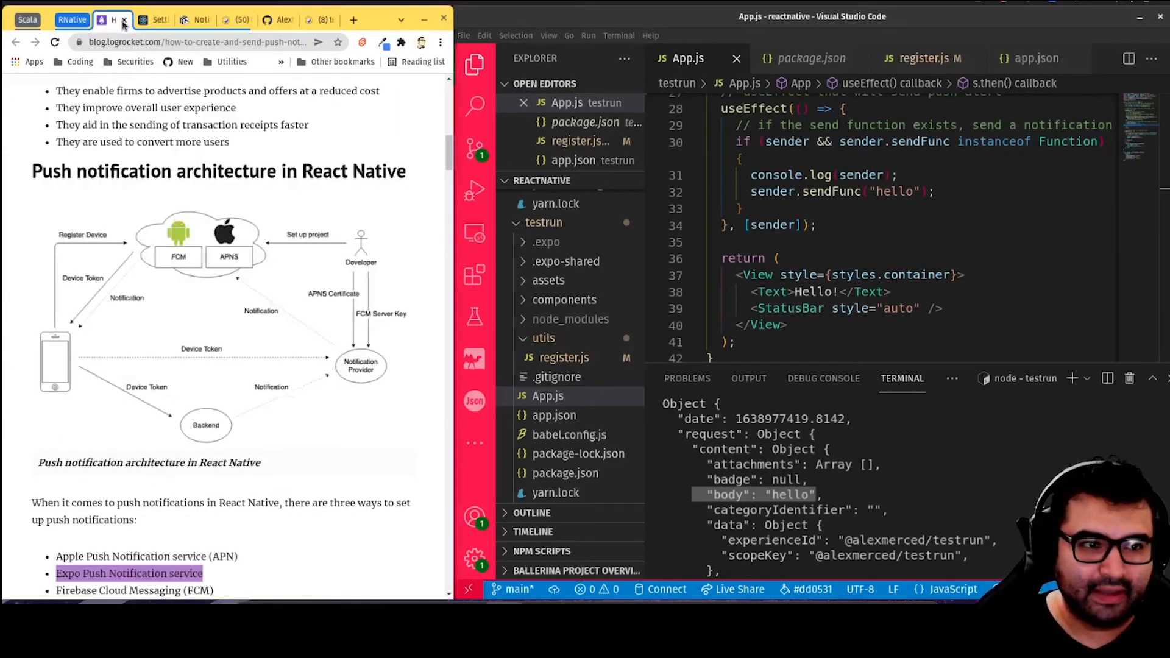